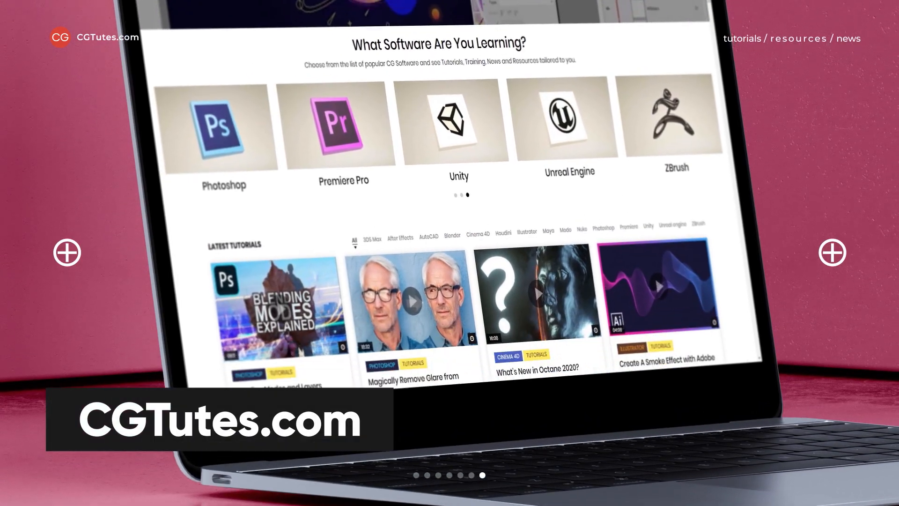
Step: Select the Eye polygon object in the Object Manager as the object to clone
{"action": "scroll", "scroll_direction": "down", "scroll_amount": 3}
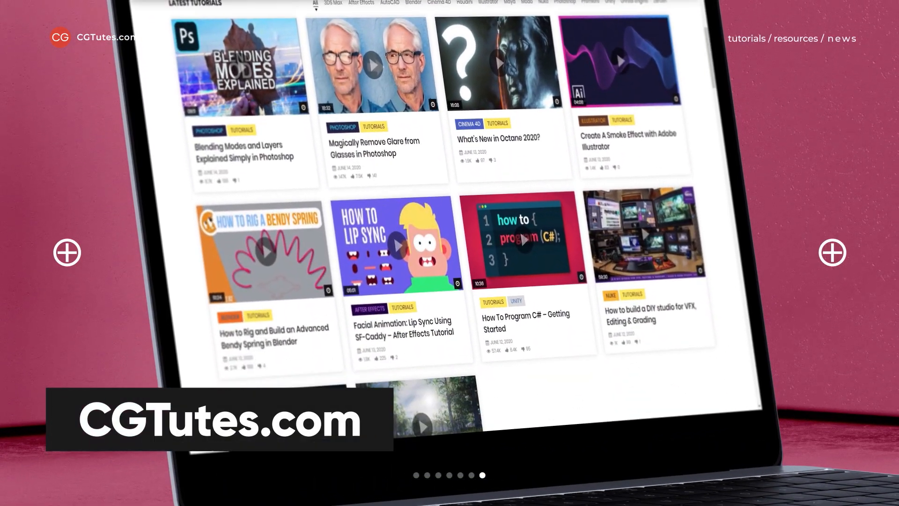
{"action": "scroll", "scroll_direction": "down", "scroll_amount": 3}
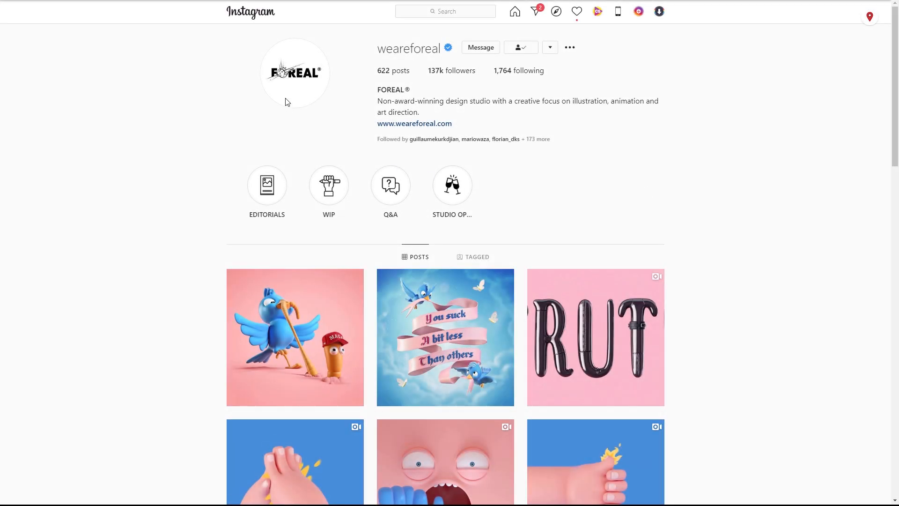
{"action": "mouse_move", "coordinate": [614, 230]}
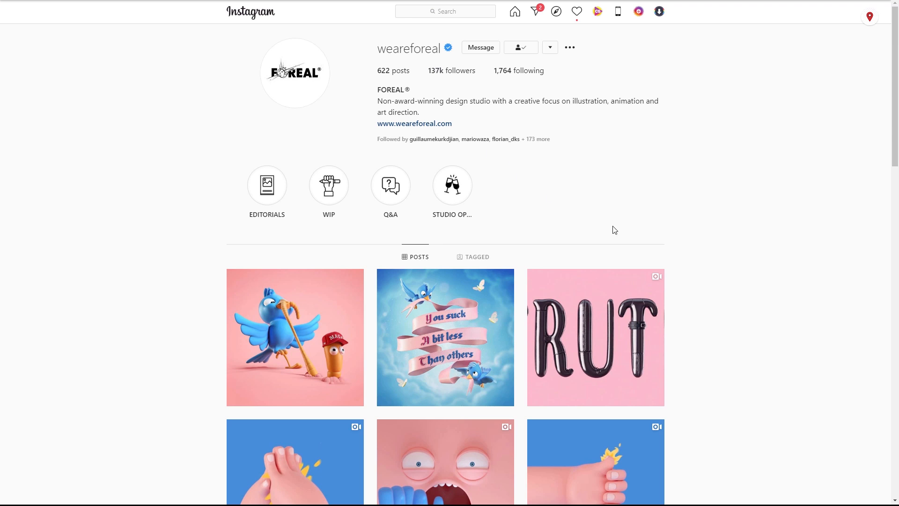
{"action": "scroll", "scroll_direction": "down", "scroll_amount": 3}
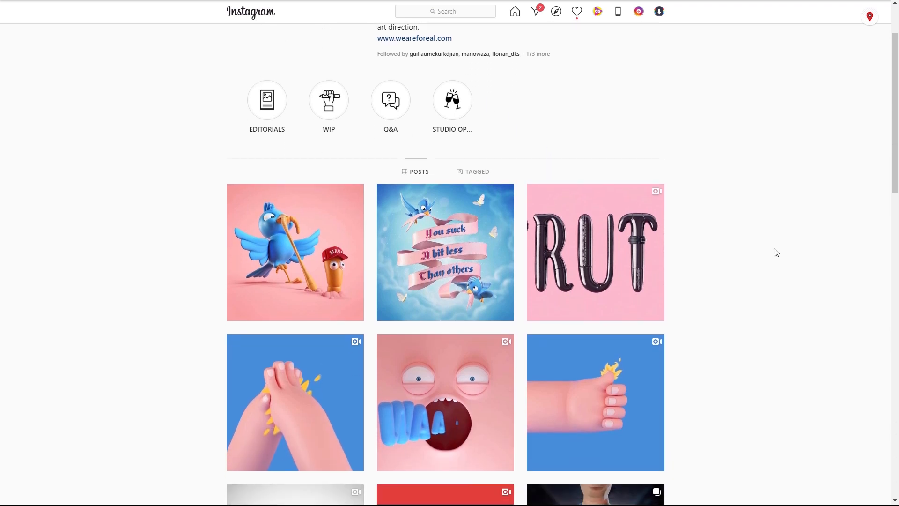
{"action": "scroll", "scroll_direction": "down", "scroll_amount": 3}
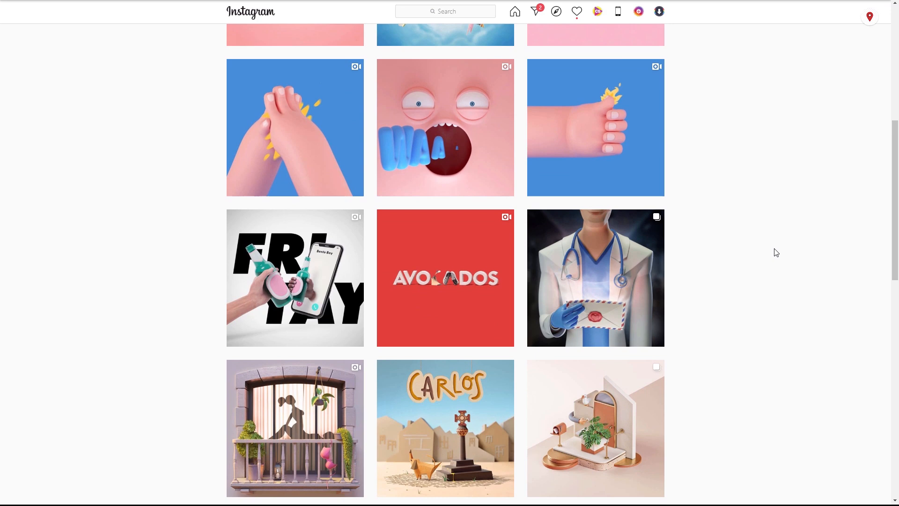
{"action": "scroll", "scroll_direction": "down", "scroll_amount": 3}
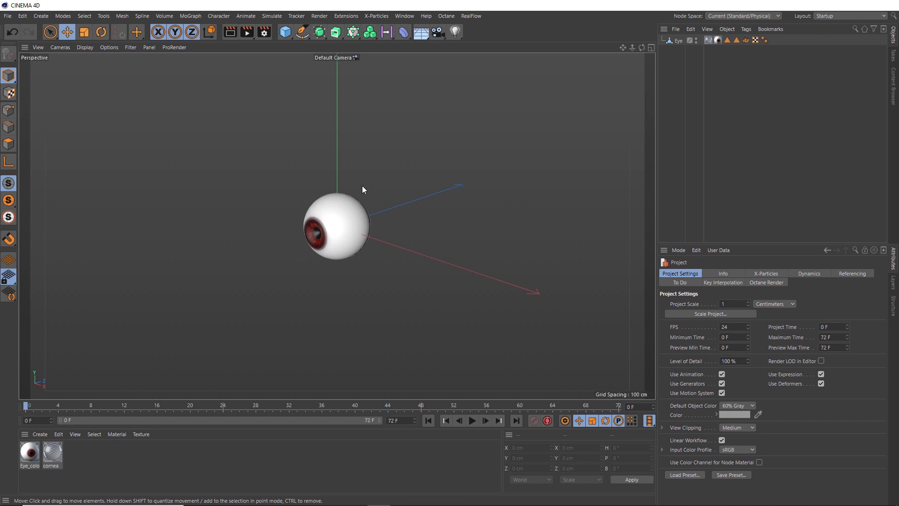
{"action": "mouse_move", "coordinate": [323, 271]}
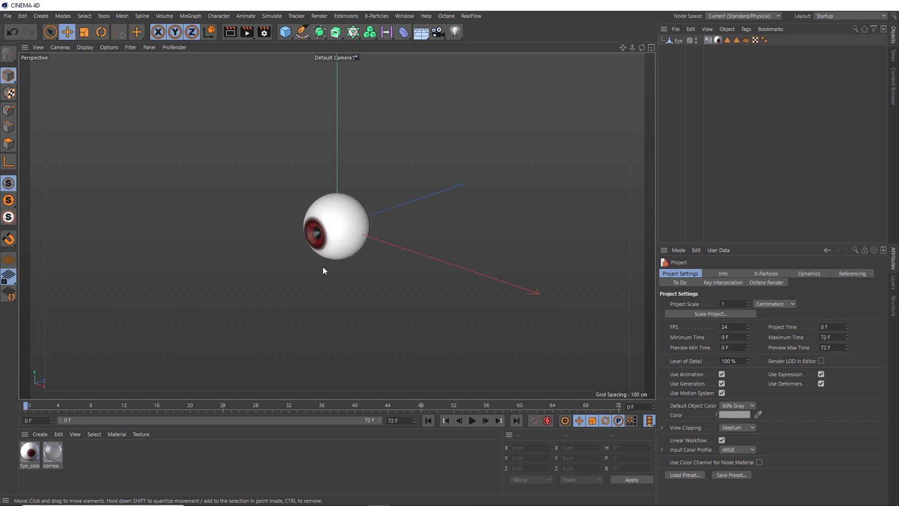
{"action": "mouse_move", "coordinate": [323, 236]}
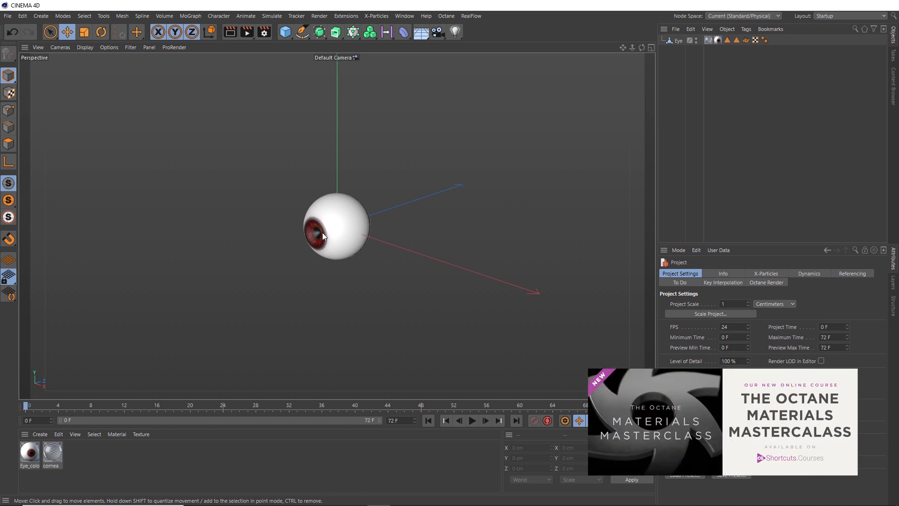
{"action": "mouse_move", "coordinate": [371, 267]}
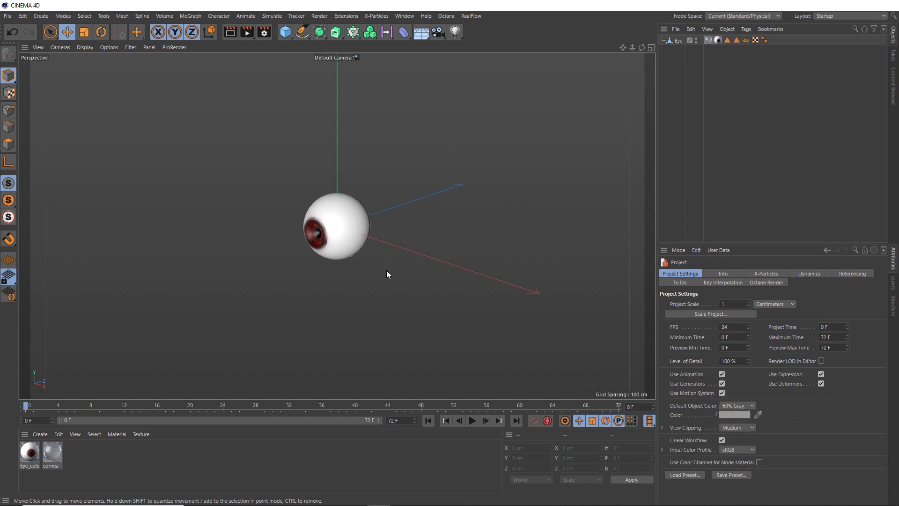
{"action": "left_click", "coordinate": [680, 40]}
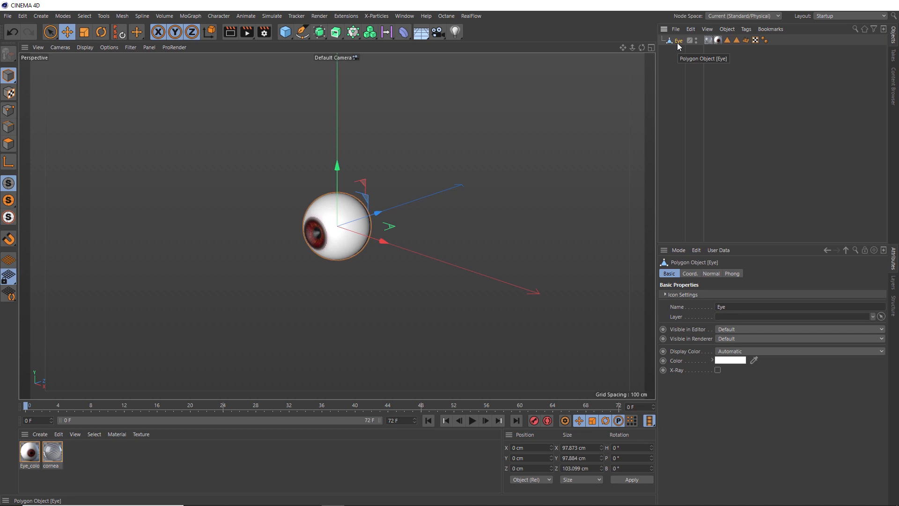
{"action": "mouse_move", "coordinate": [360, 44]}
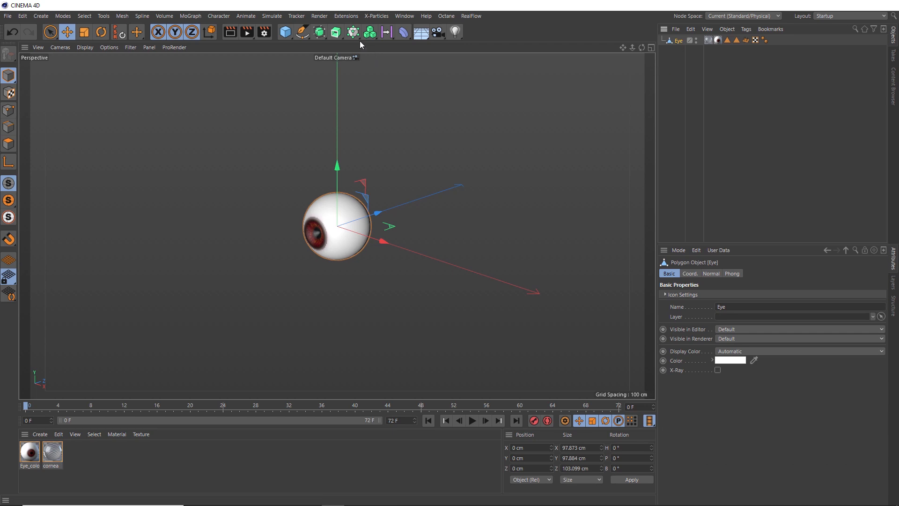
{"action": "mouse_move", "coordinate": [353, 32]}
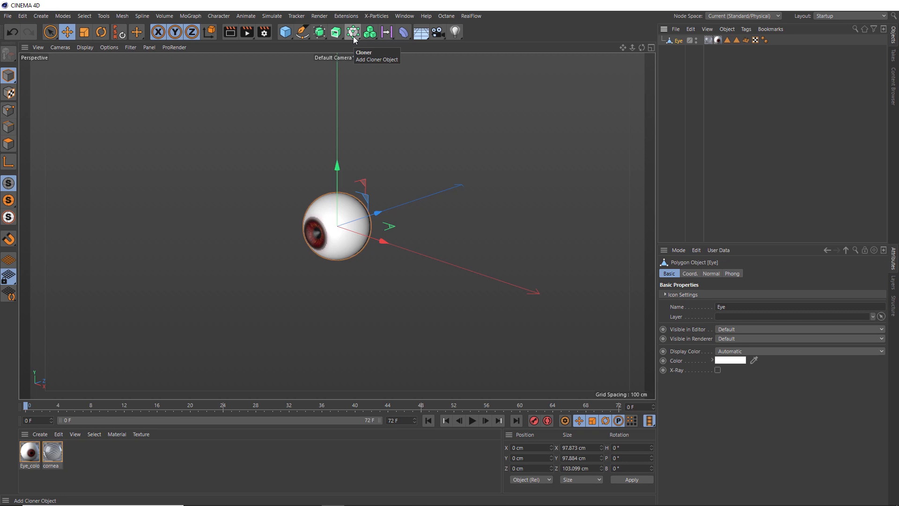
Step: Wrap the Eye in a new Cloner and set its mode to Grid Array
{"action": "left_click", "coordinate": [353, 31]}
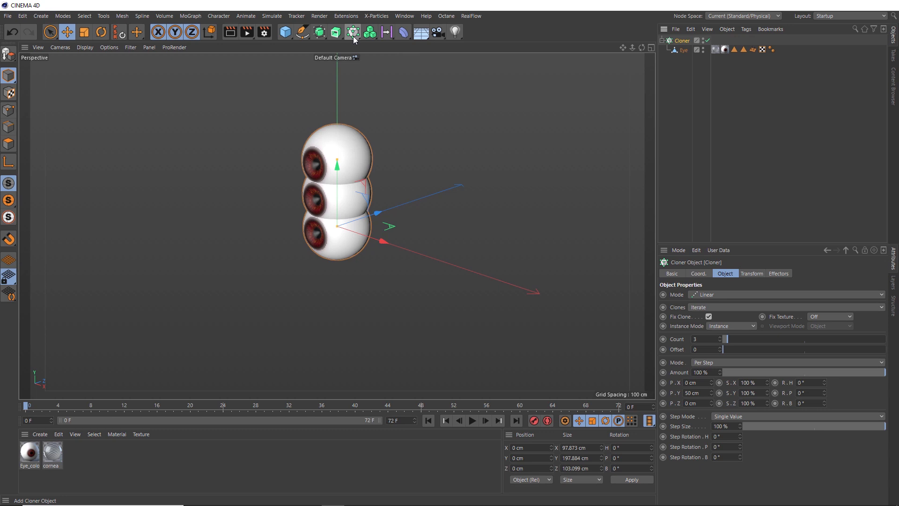
{"action": "mouse_move", "coordinate": [353, 32]}
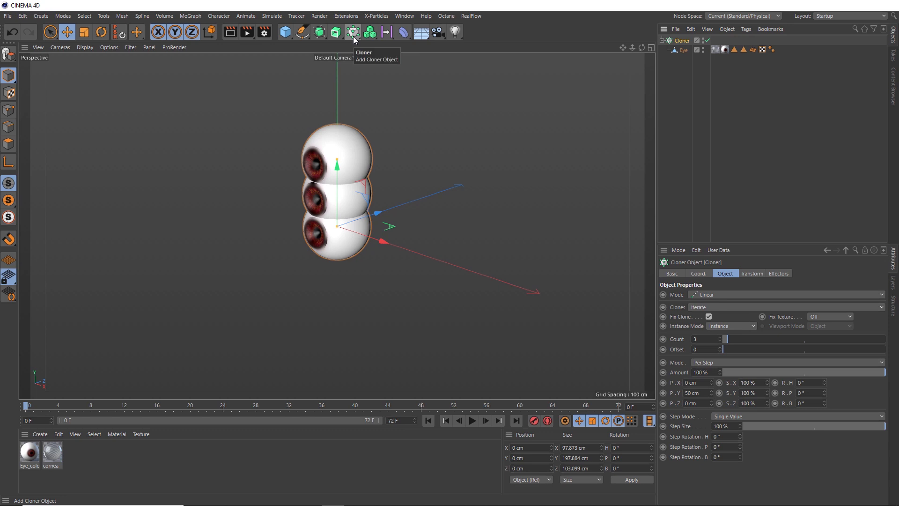
{"action": "mouse_move", "coordinate": [446, 146]}
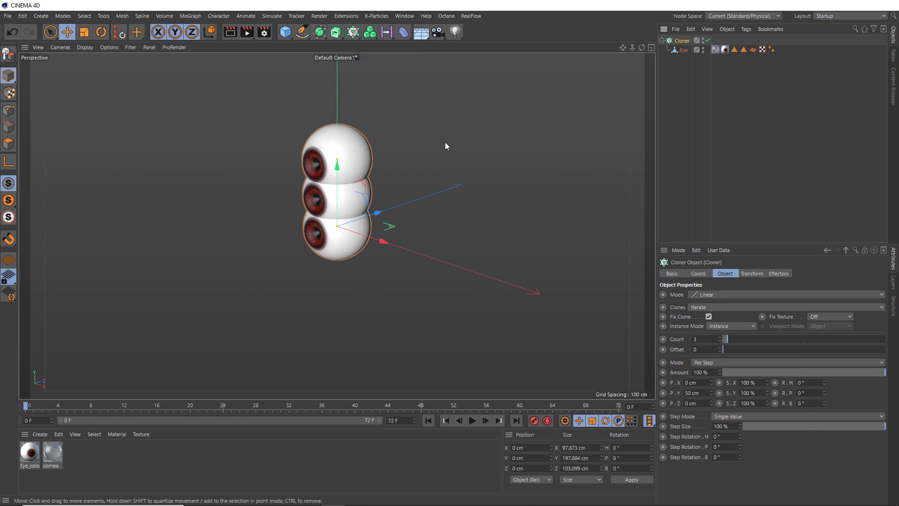
{"action": "mouse_move", "coordinate": [680, 303]}
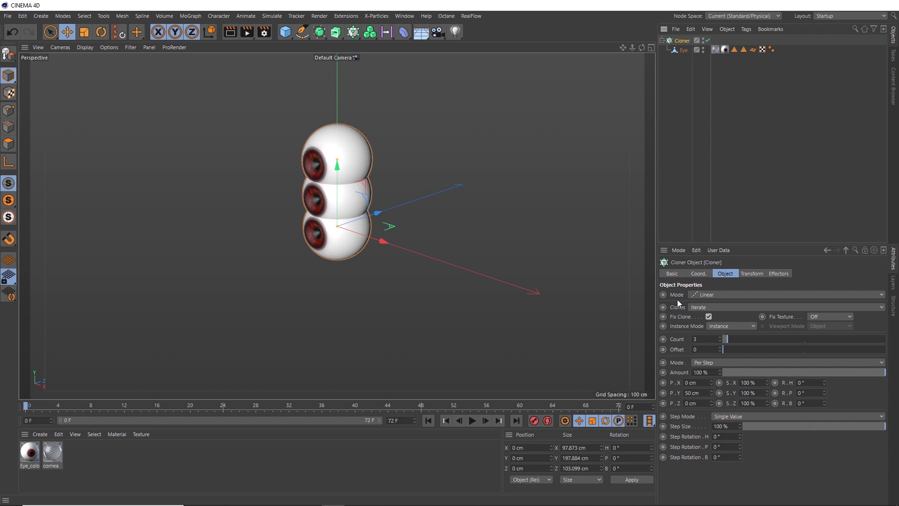
{"action": "mouse_move", "coordinate": [708, 303]}
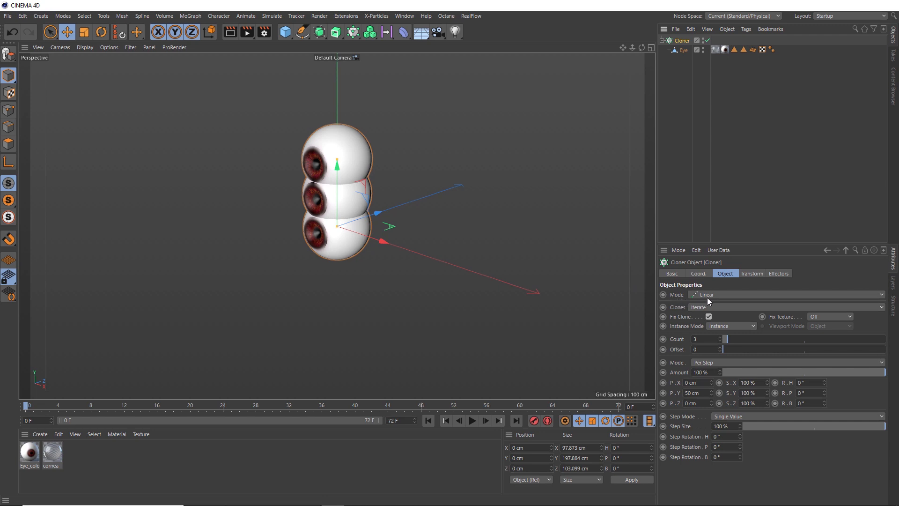
{"action": "left_click", "coordinate": [788, 294]}
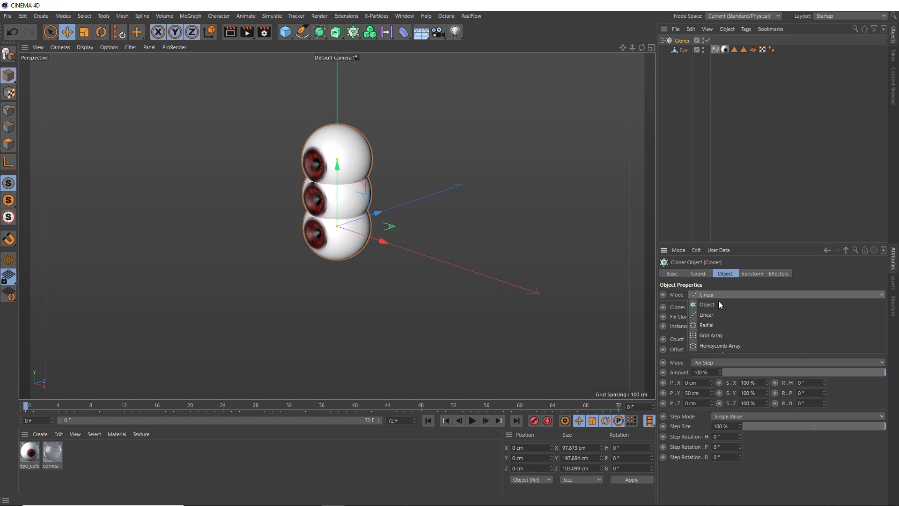
{"action": "mouse_move", "coordinate": [714, 335]}
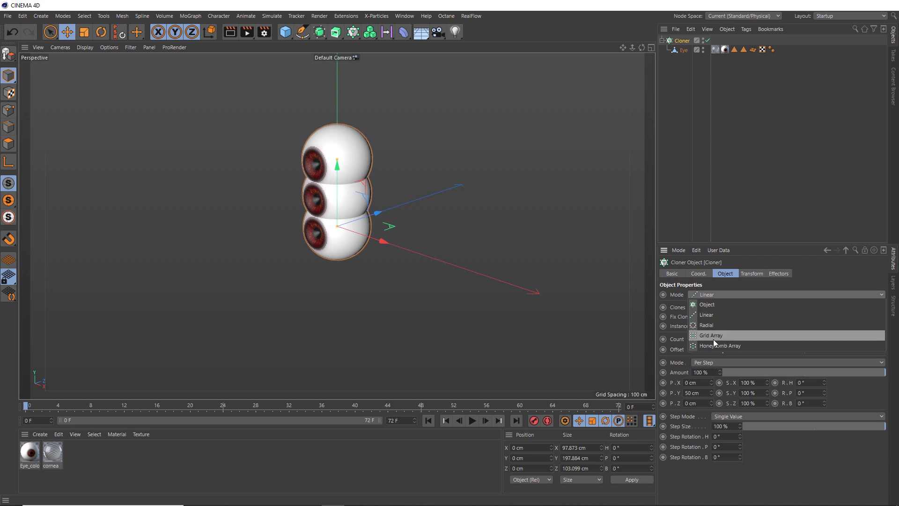
{"action": "left_click", "coordinate": [711, 335]}
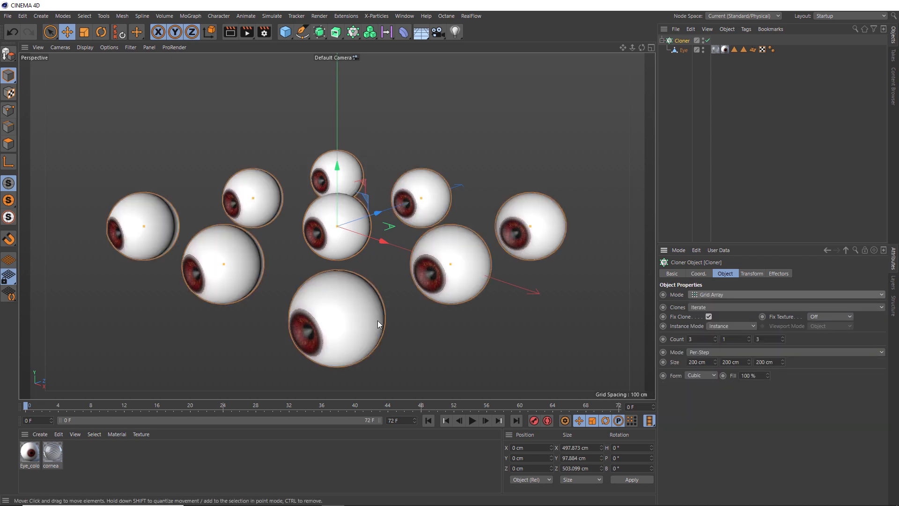
{"action": "mouse_move", "coordinate": [402, 321]}
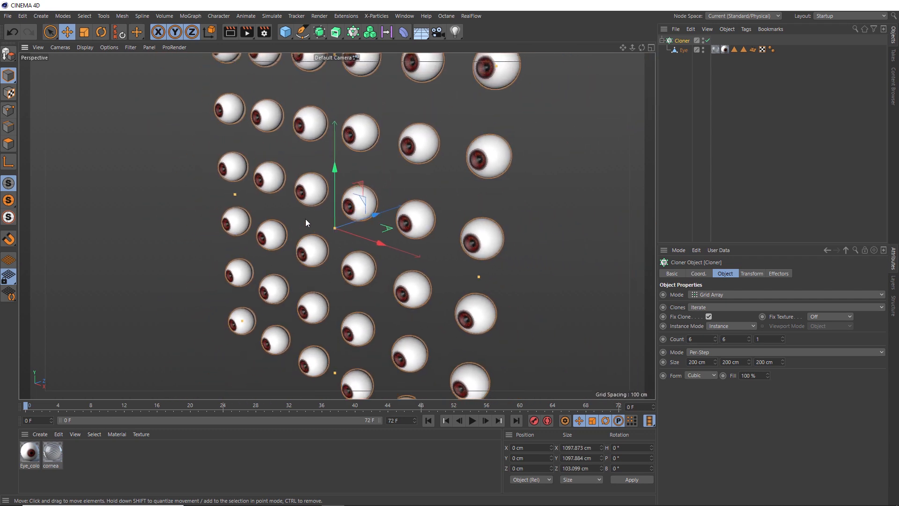
{"action": "mouse_move", "coordinate": [448, 146]}
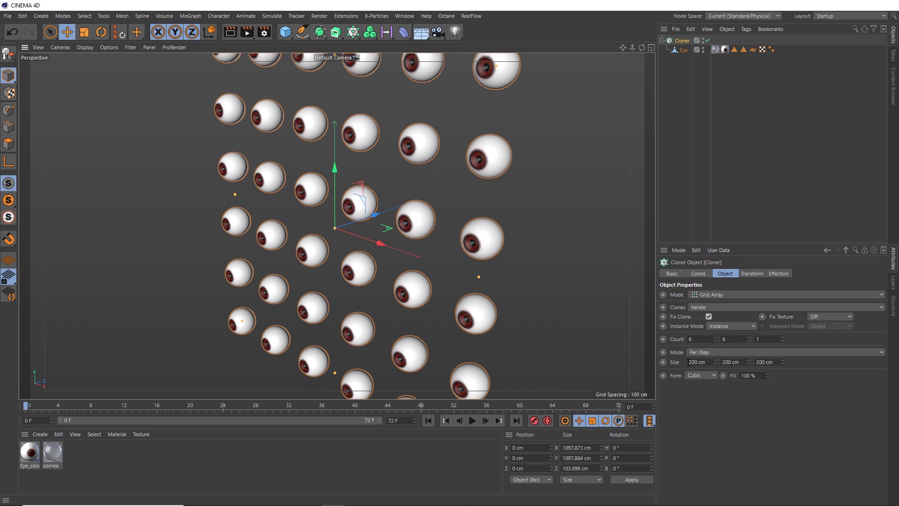
Step: Set the Cloner grid count to 6 × 6 × 1 for a flat wall of 36 eyeballs
{"action": "triple_click", "coordinate": [701, 361]}
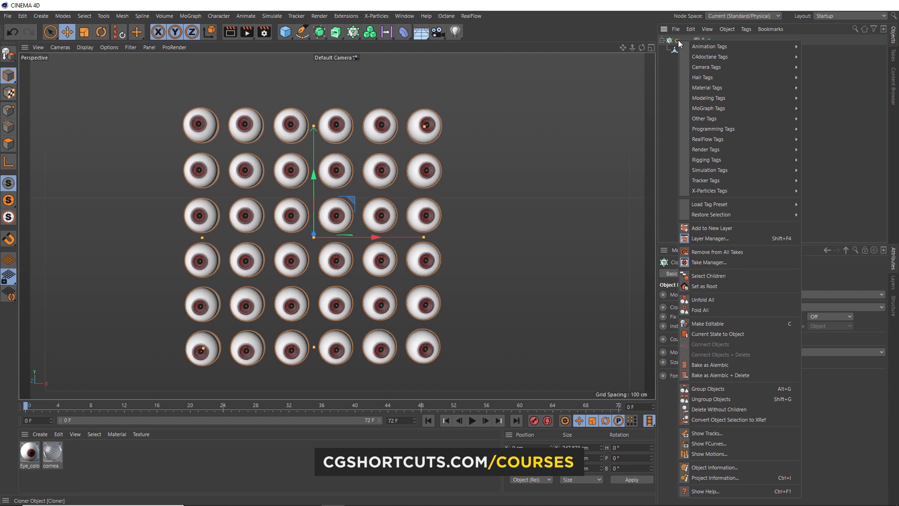
{"action": "mouse_move", "coordinate": [709, 46]}
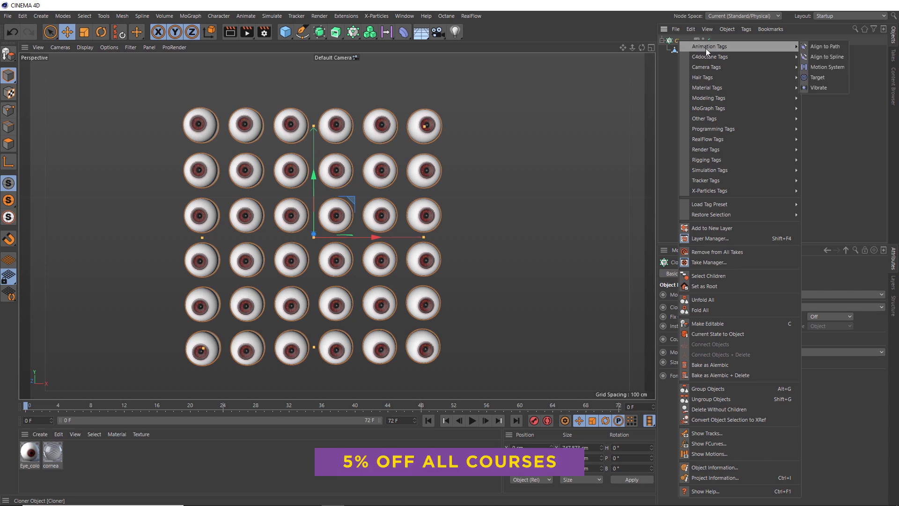
{"action": "mouse_move", "coordinate": [818, 78]}
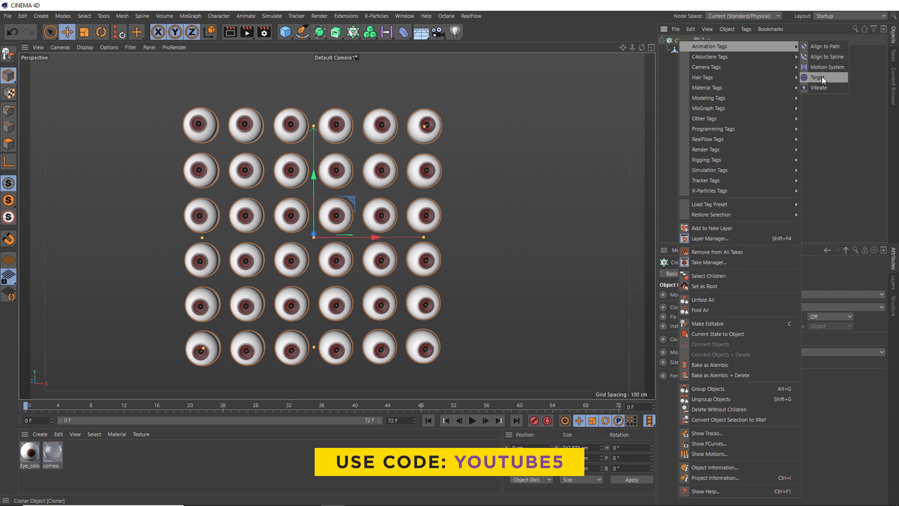
Step: Add a Target Expression tag with an empty target object
{"action": "left_click", "coordinate": [817, 77]}
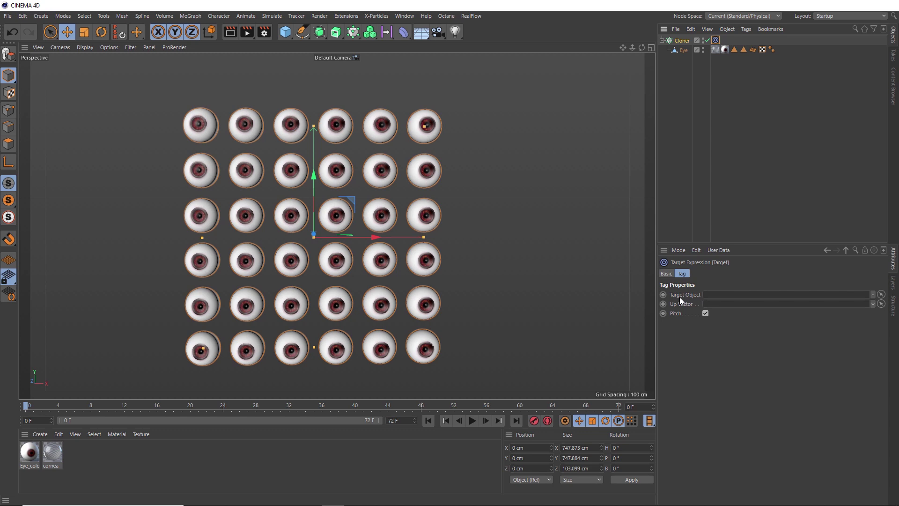
{"action": "mouse_move", "coordinate": [404, 197]}
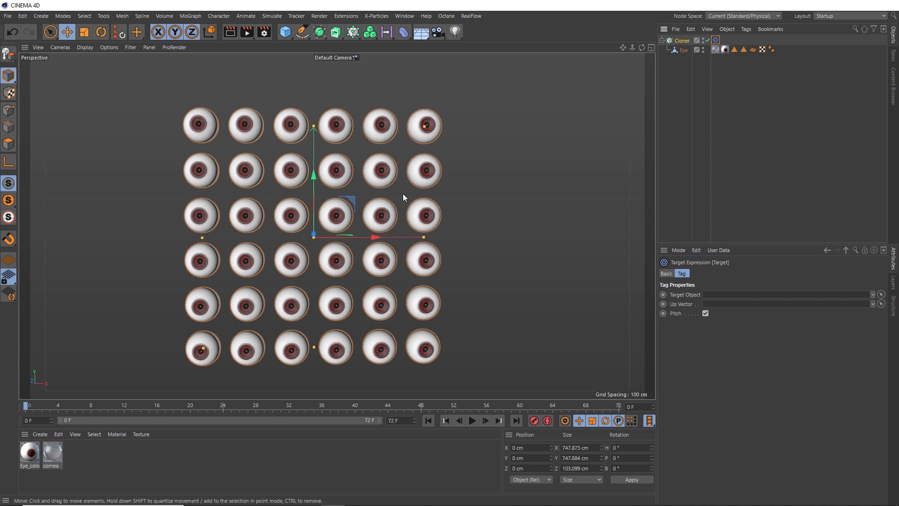
{"action": "mouse_move", "coordinate": [336, 153]}
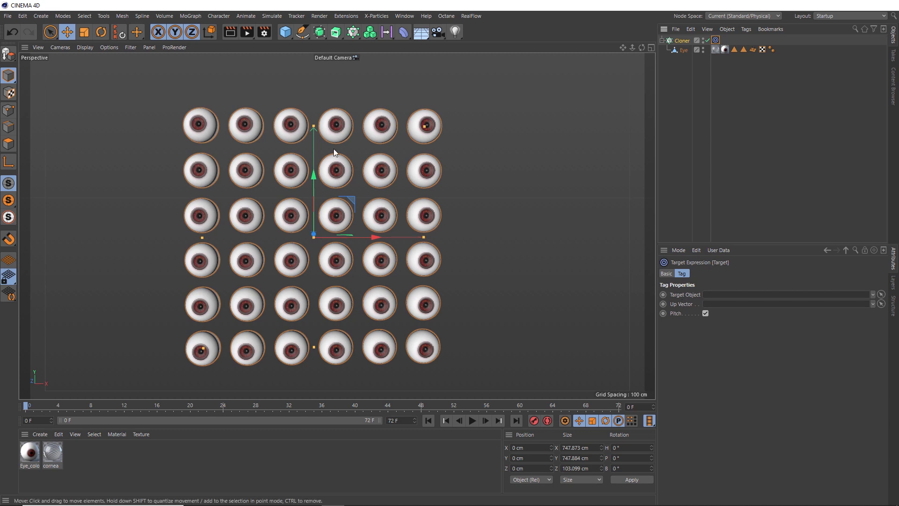
Step: Add a Null object to the scene from the primitive object palette
{"action": "left_click", "coordinate": [285, 32]}
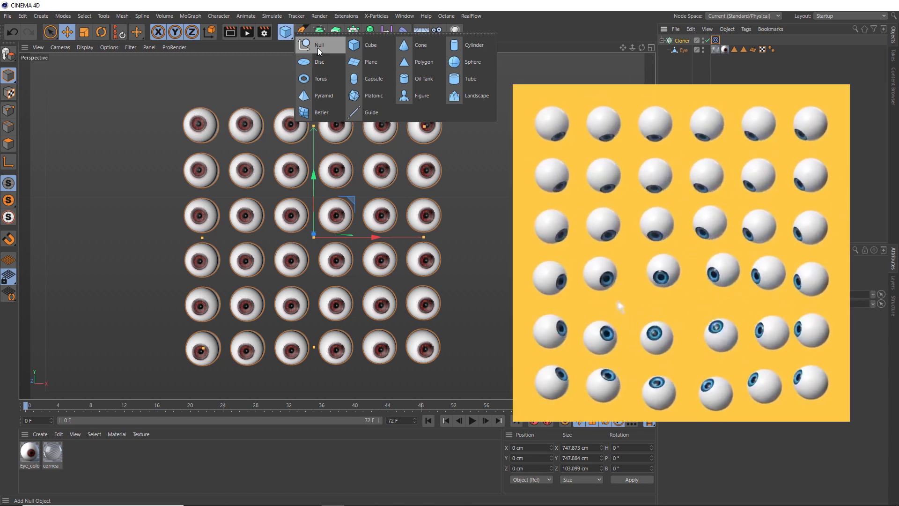
{"action": "left_click", "coordinate": [320, 45]}
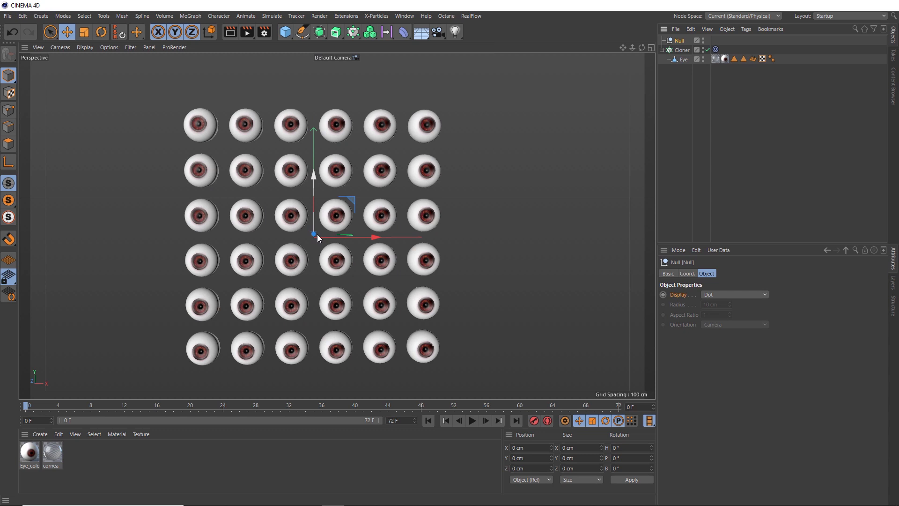
{"action": "mouse_move", "coordinate": [472, 187]}
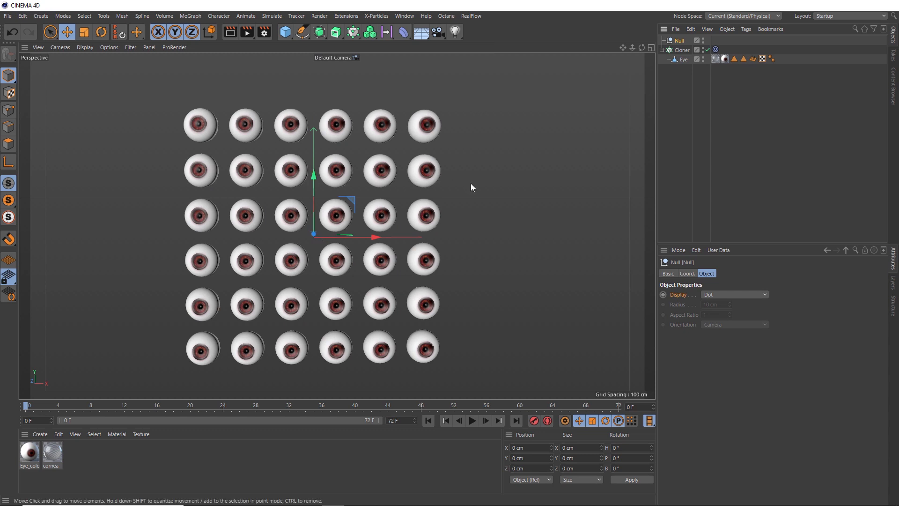
{"action": "mouse_move", "coordinate": [569, 218]}
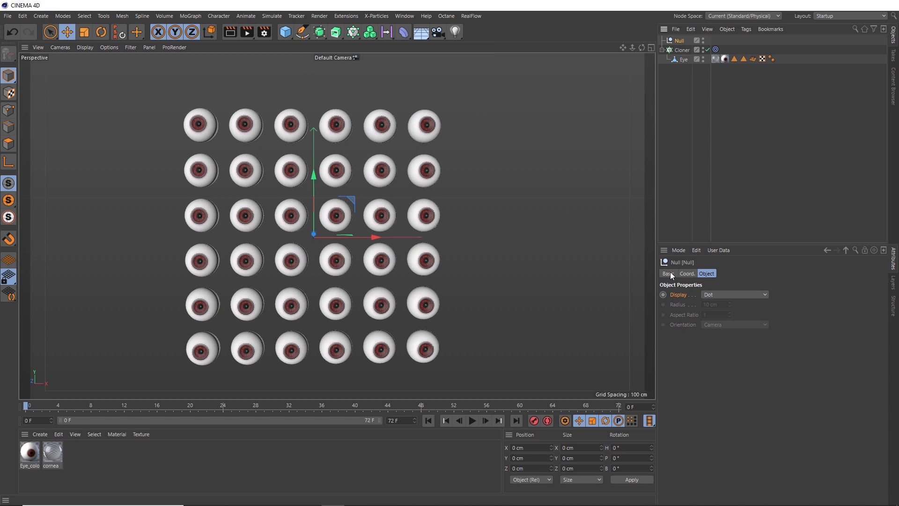
{"action": "mouse_move", "coordinate": [683, 301]}
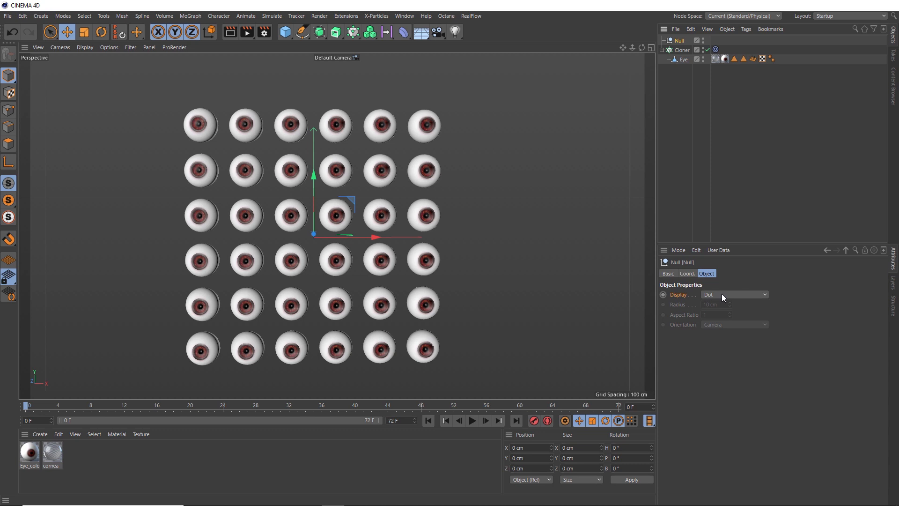
Step: Set the null's Display shape to Star
{"action": "left_click", "coordinate": [734, 294]}
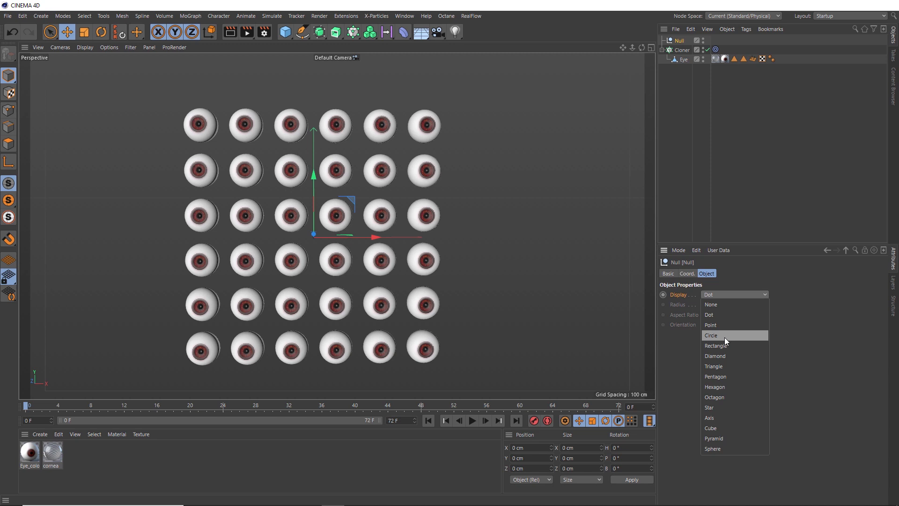
{"action": "mouse_move", "coordinate": [717, 397]}
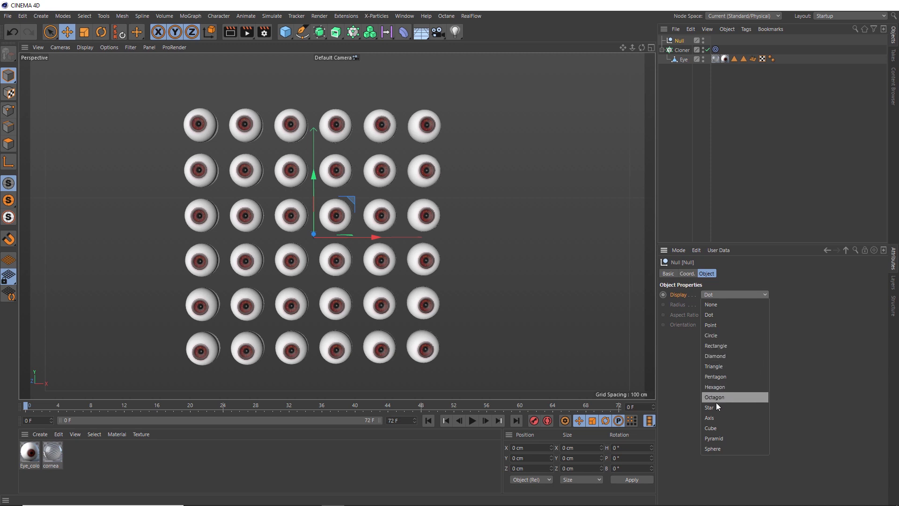
{"action": "left_click", "coordinate": [710, 407]}
{"action": "type", "text": "Target Object"}
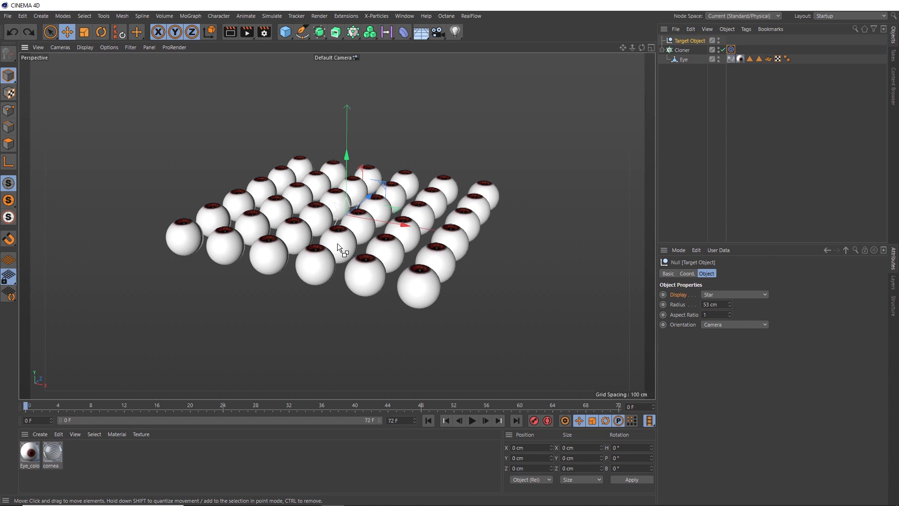
{"action": "mouse_move", "coordinate": [713, 69]}
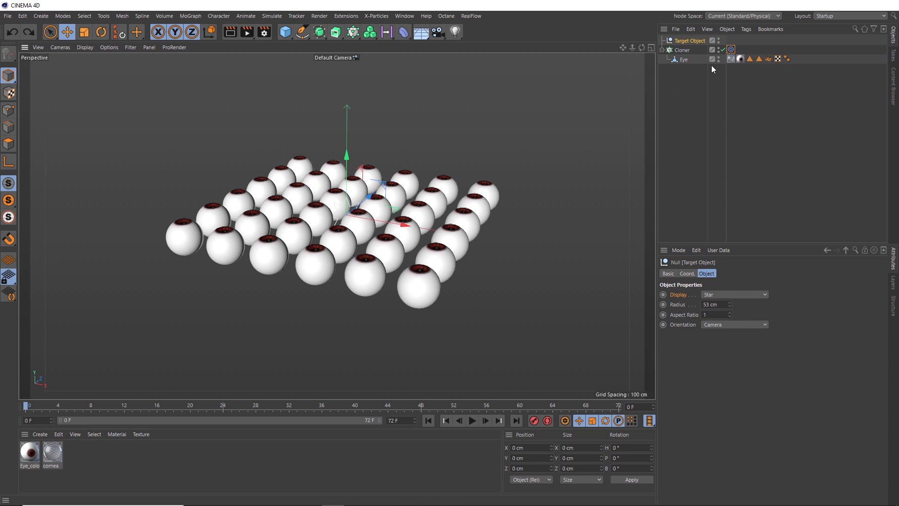
Step: Remove the Target tag from the Cloner and reset its P rotation to 0° so the grid stands upright
{"action": "left_click", "coordinate": [730, 49]}
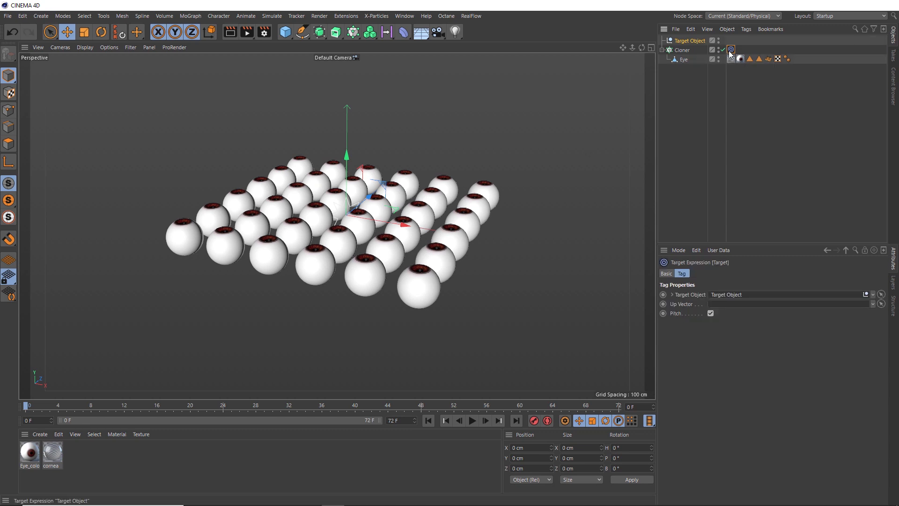
{"action": "left_click", "coordinate": [682, 49]}
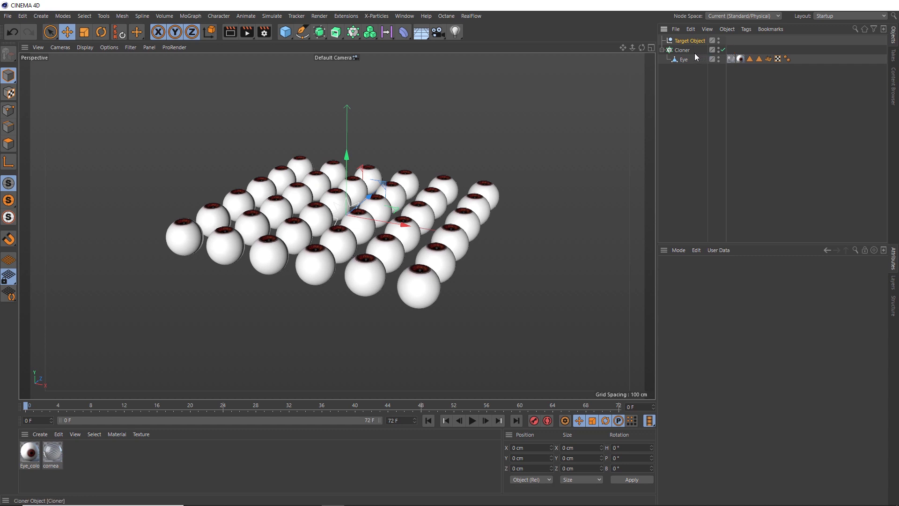
{"action": "left_click", "coordinate": [682, 49]}
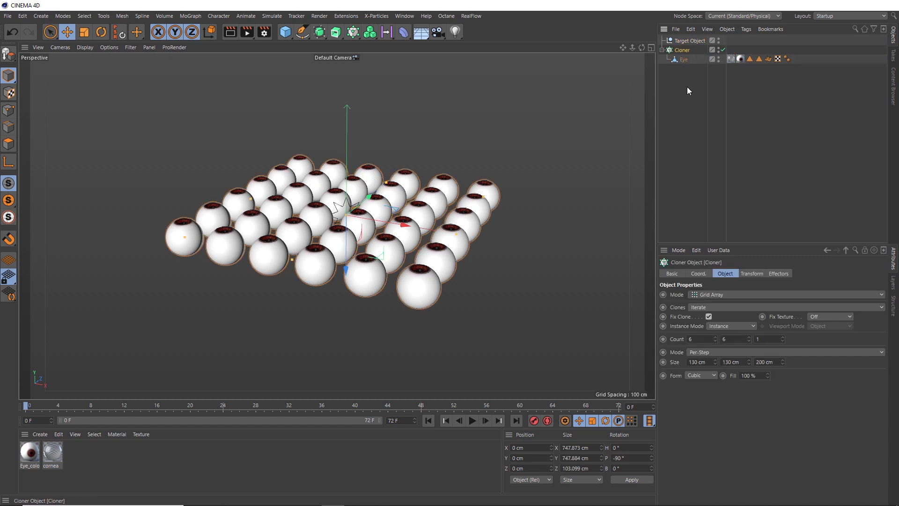
{"action": "left_click", "coordinate": [697, 273]}
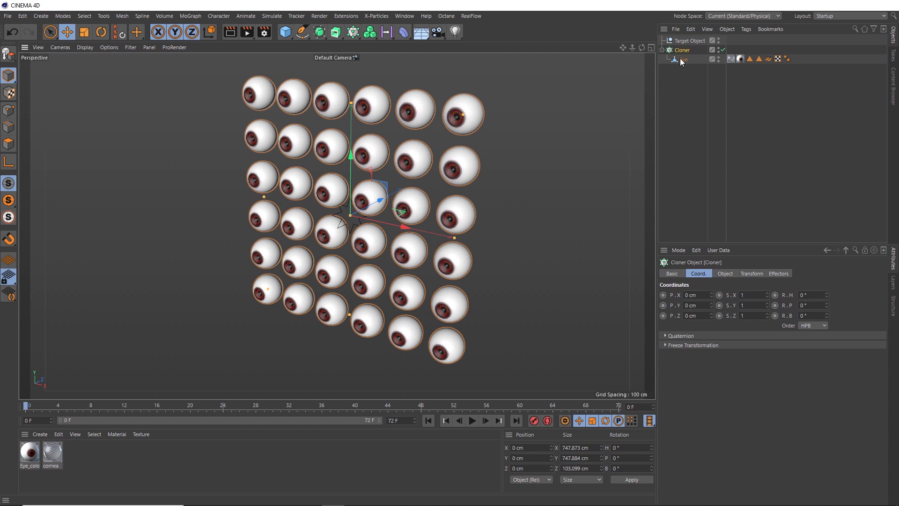
Step: Move the Target Object null to Z −151 cm, then select the Eye for tagging
{"action": "left_click", "coordinate": [691, 40]}
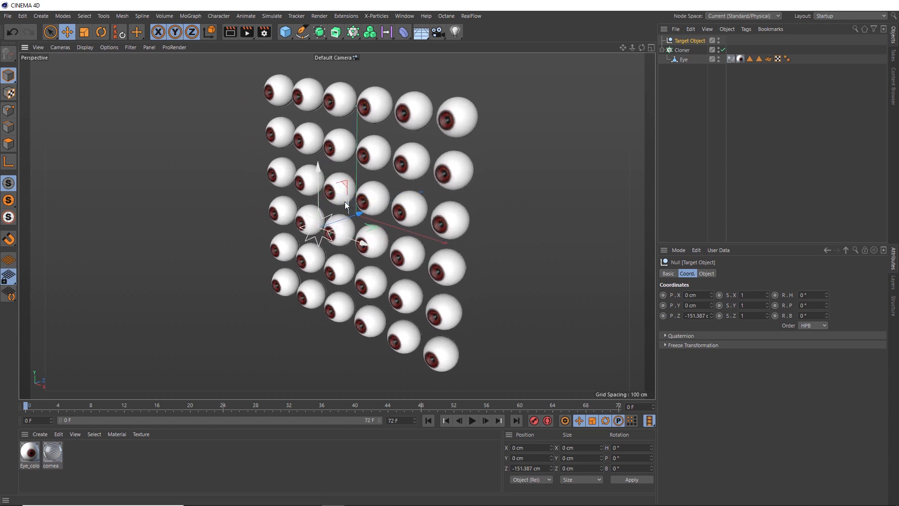
{"action": "left_click", "coordinate": [683, 59]}
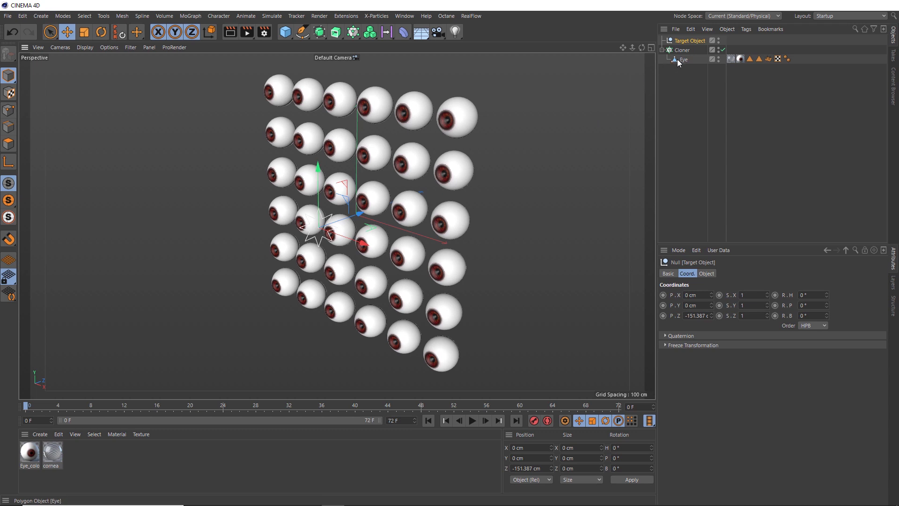
{"action": "left_click", "coordinate": [683, 59]}
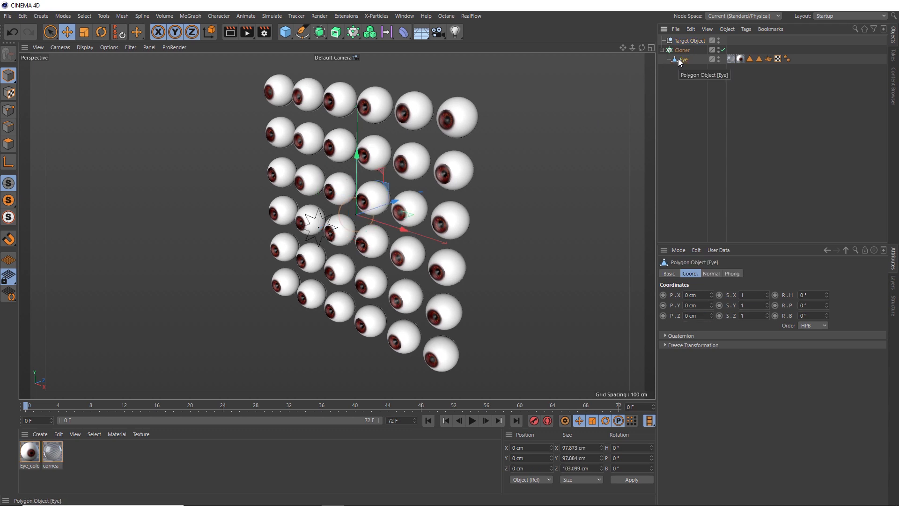
{"action": "right_click", "coordinate": [683, 59]}
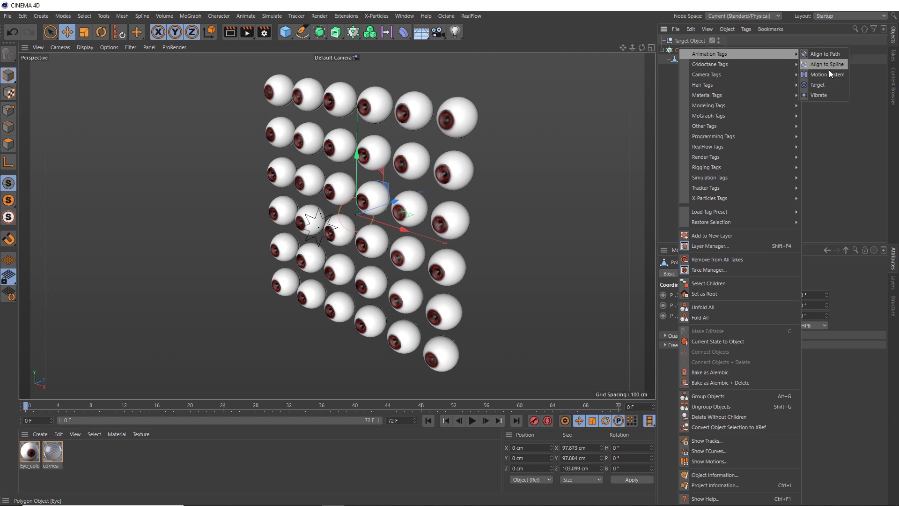
Step: Give the Eye a Target tag aimed at the Target Object null
{"action": "left_click", "coordinate": [817, 85]}
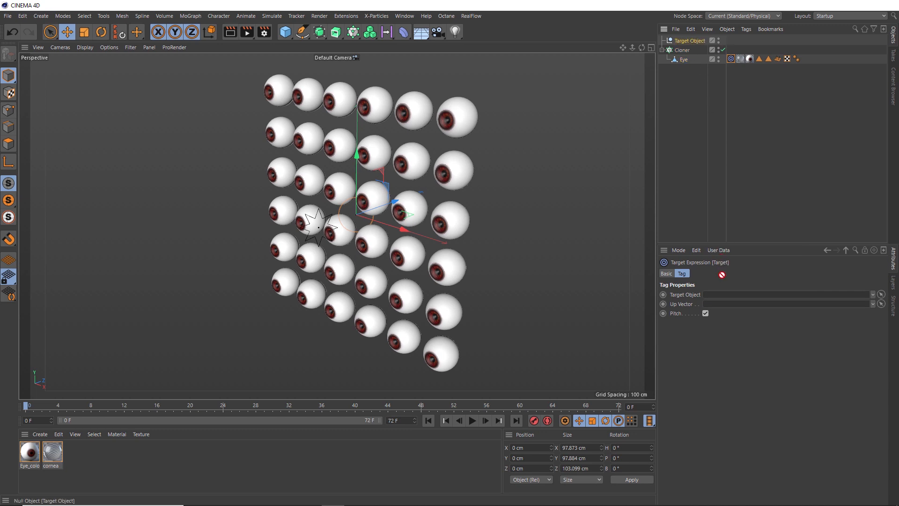
{"action": "left_click", "coordinate": [682, 50]}
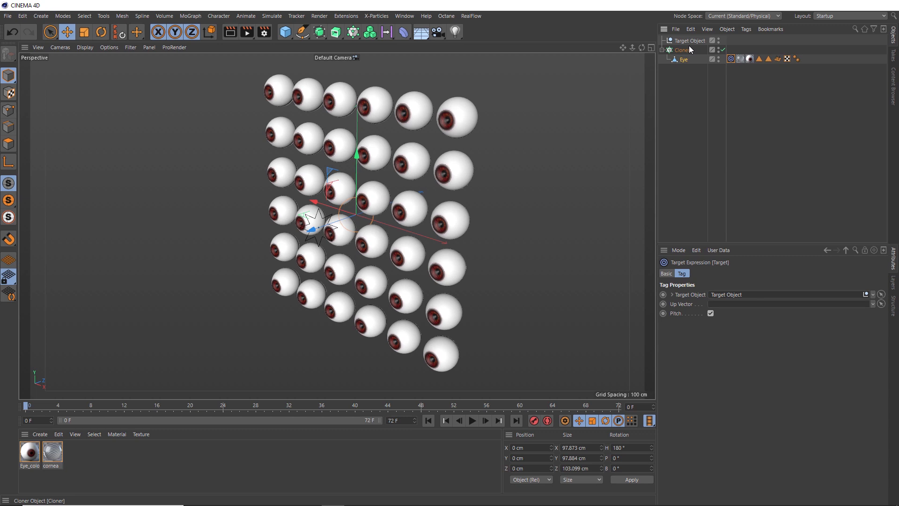
{"action": "left_click", "coordinate": [689, 41]}
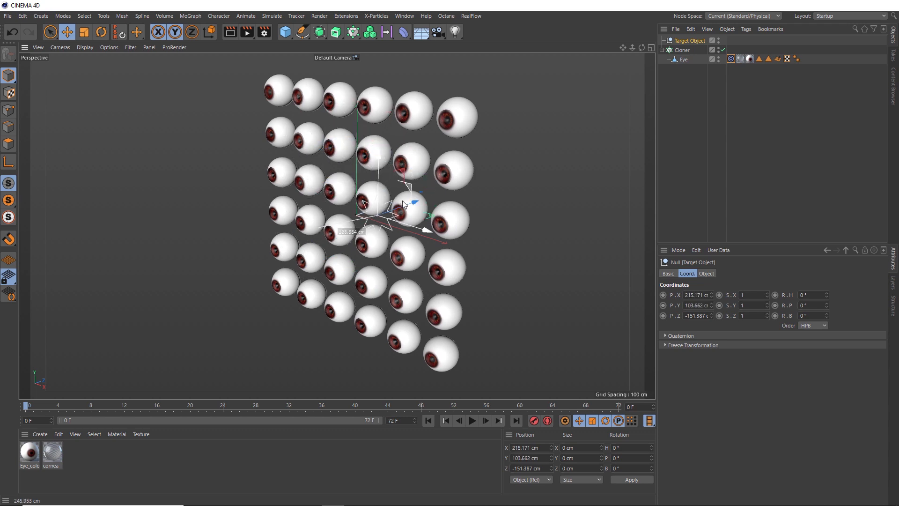
{"action": "left_click", "coordinate": [683, 50]}
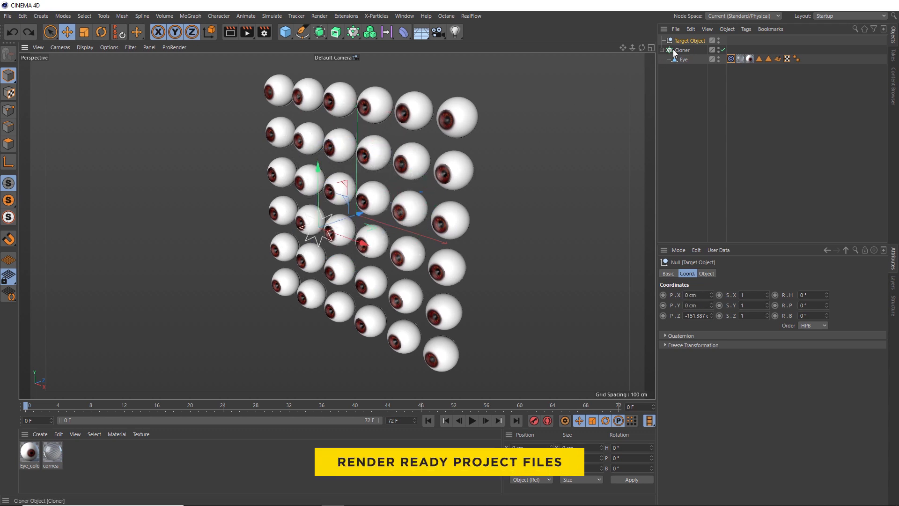
Step: Turn off Fix Clone on the Cloner so each eye rotates individually
{"action": "left_click", "coordinate": [681, 49]}
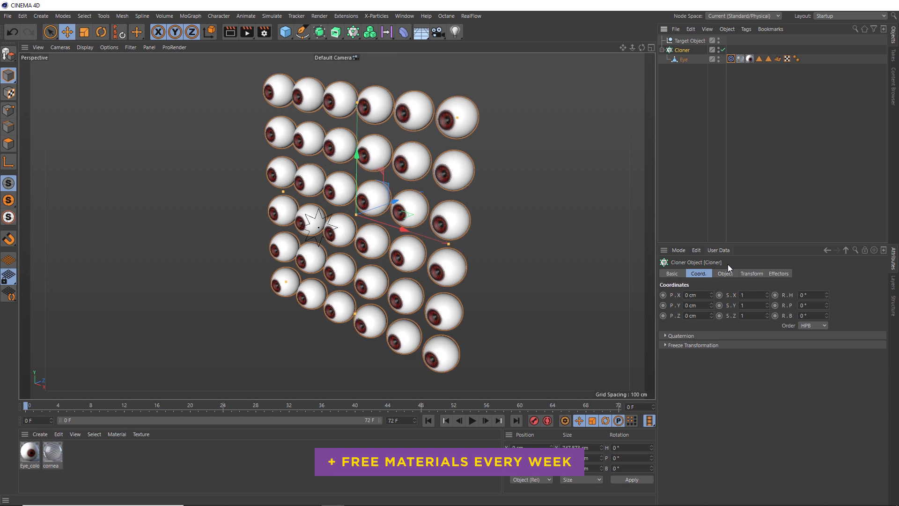
{"action": "left_click", "coordinate": [724, 272]}
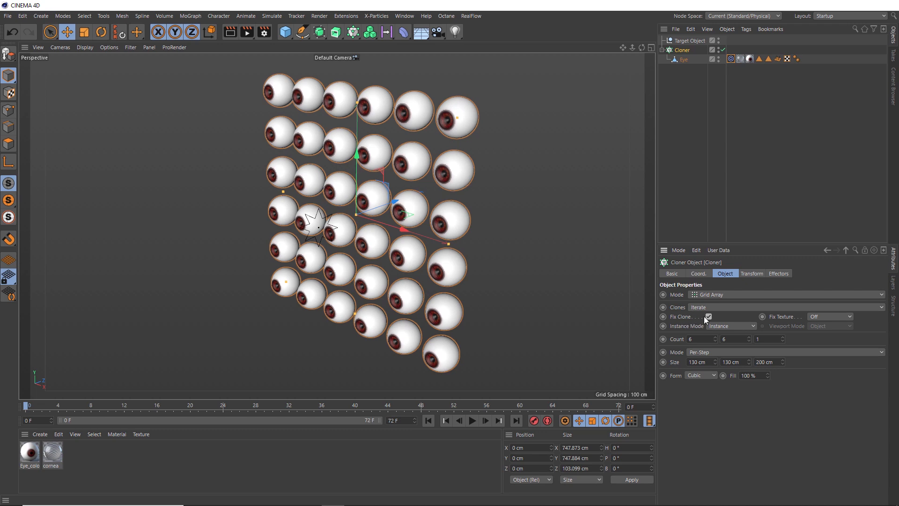
{"action": "left_click", "coordinate": [709, 316]}
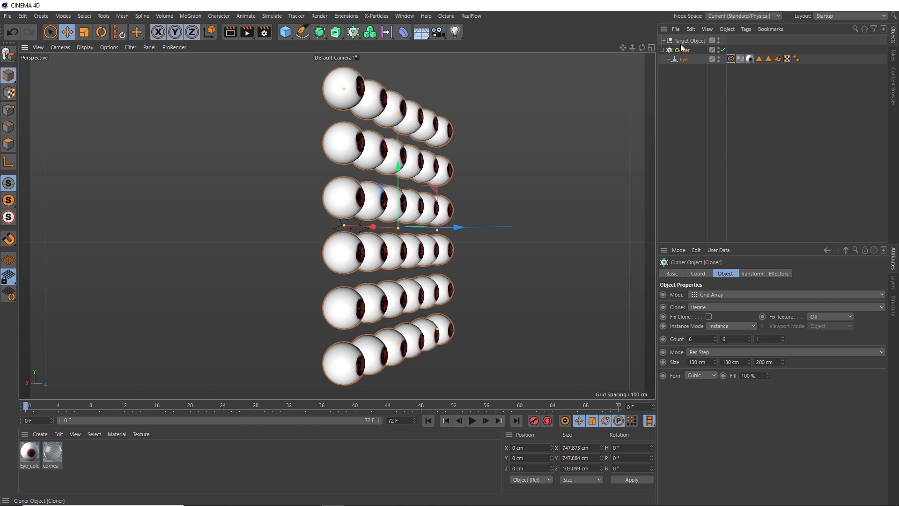
Step: Move the star null in the viewport to verify the eyes follow it
{"action": "left_click", "coordinate": [691, 41]}
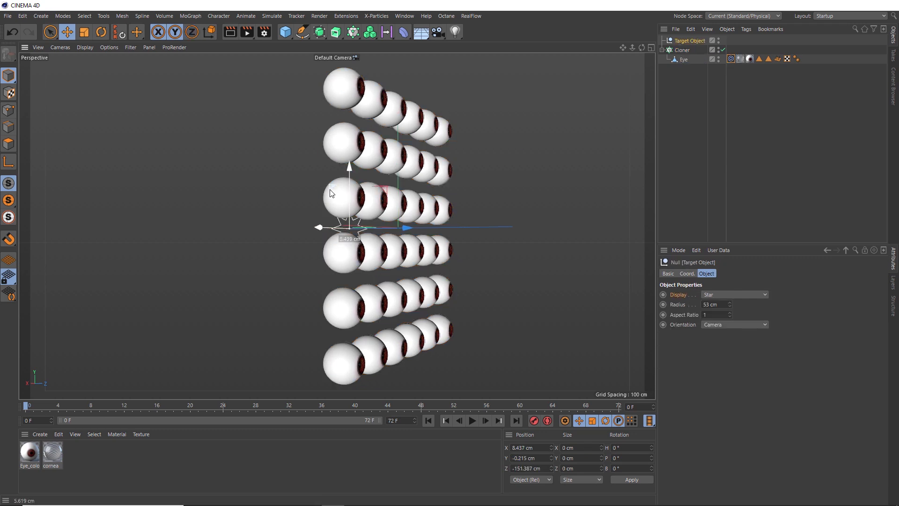
{"action": "left_click_drag", "start_coordinate": [349, 227], "coordinate": [349, 92]}
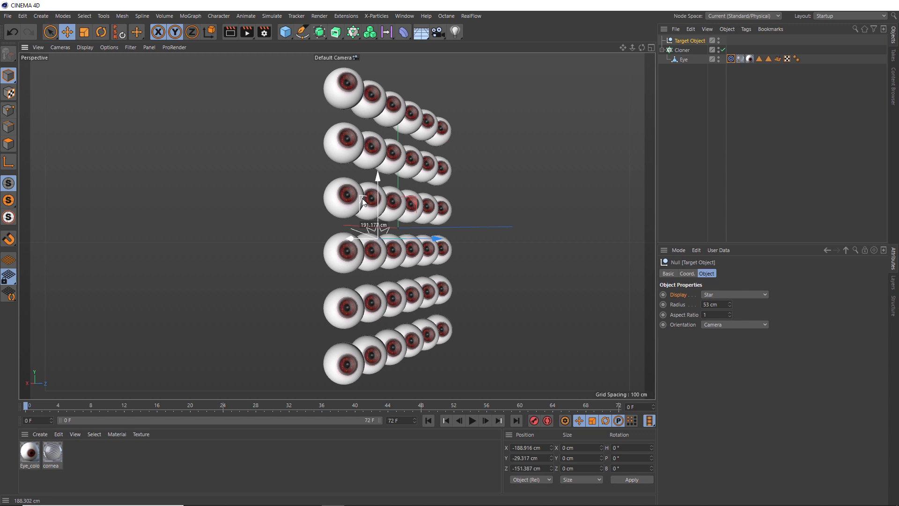
{"action": "left_click", "coordinate": [682, 49]}
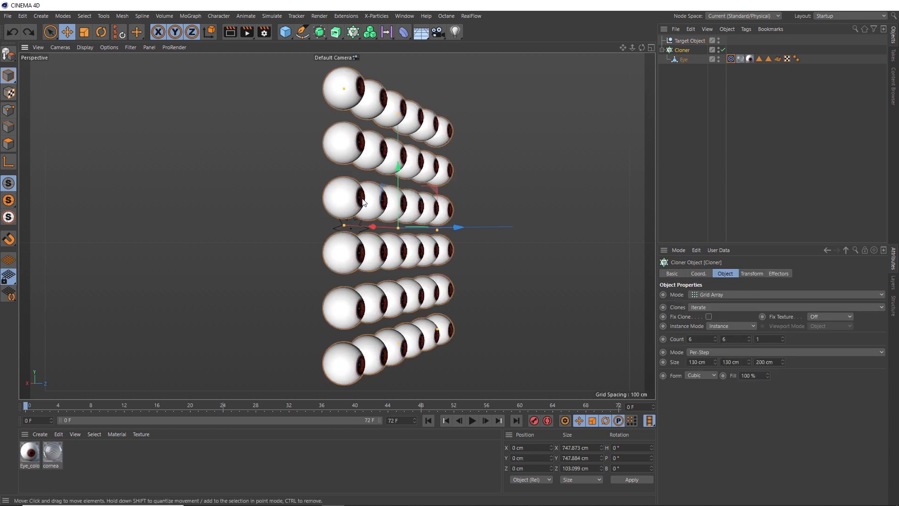
{"action": "left_click", "coordinate": [709, 316]}
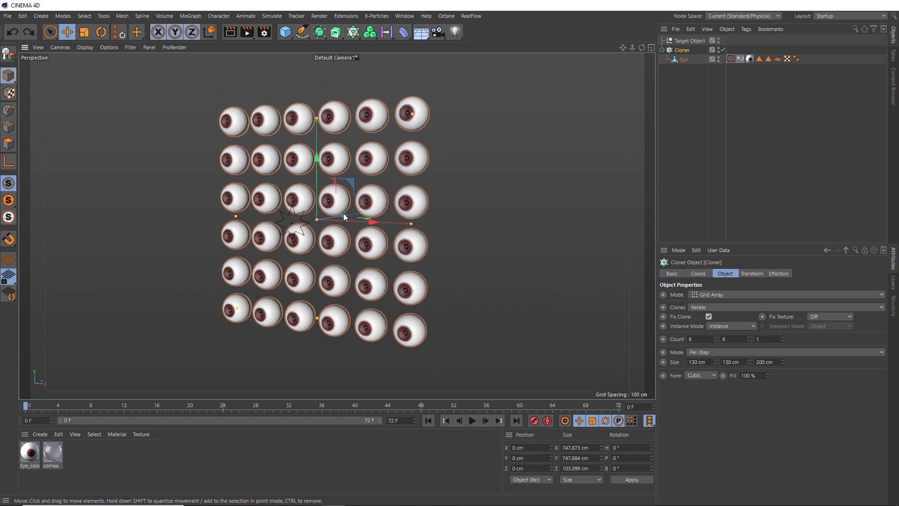
{"action": "mouse_move", "coordinate": [730, 58]}
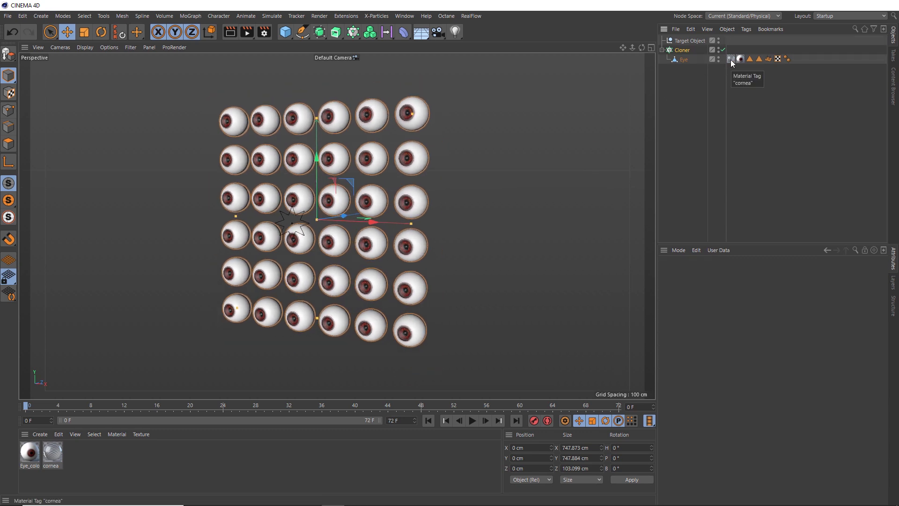
{"action": "mouse_move", "coordinate": [724, 72]}
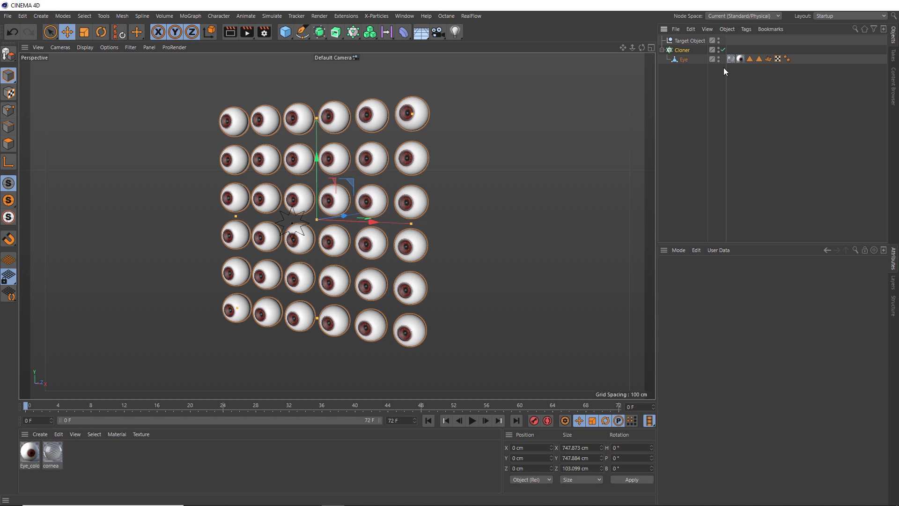
Step: With the Cloner selected, bring up the MoGraph effector list
{"action": "left_click", "coordinate": [681, 50]}
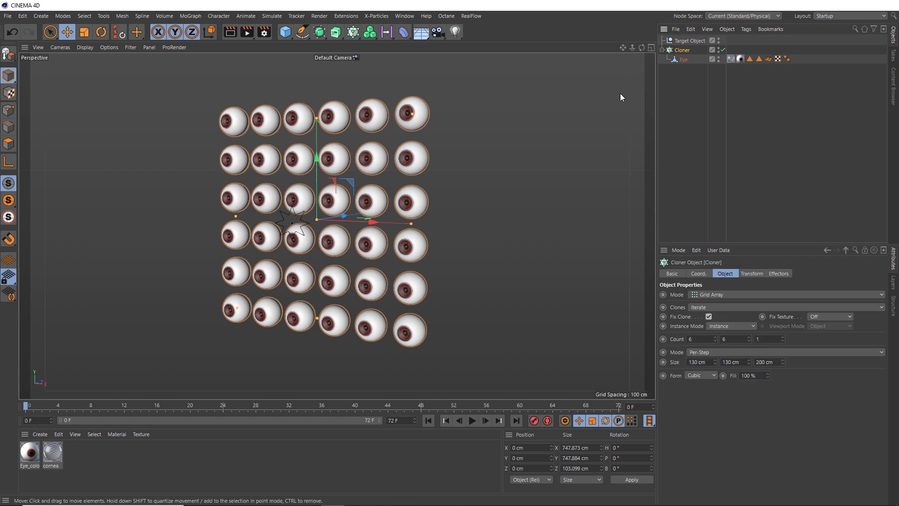
{"action": "left_click", "coordinate": [353, 32]}
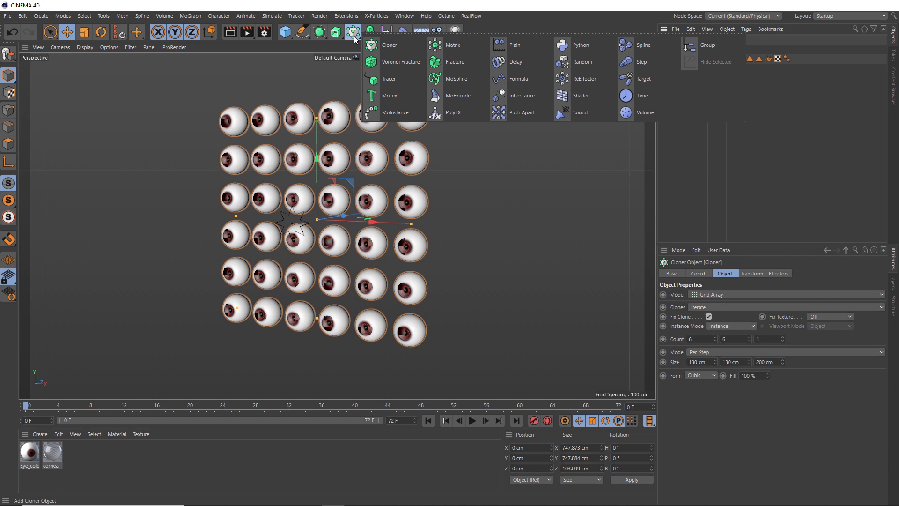
{"action": "mouse_move", "coordinate": [644, 78]}
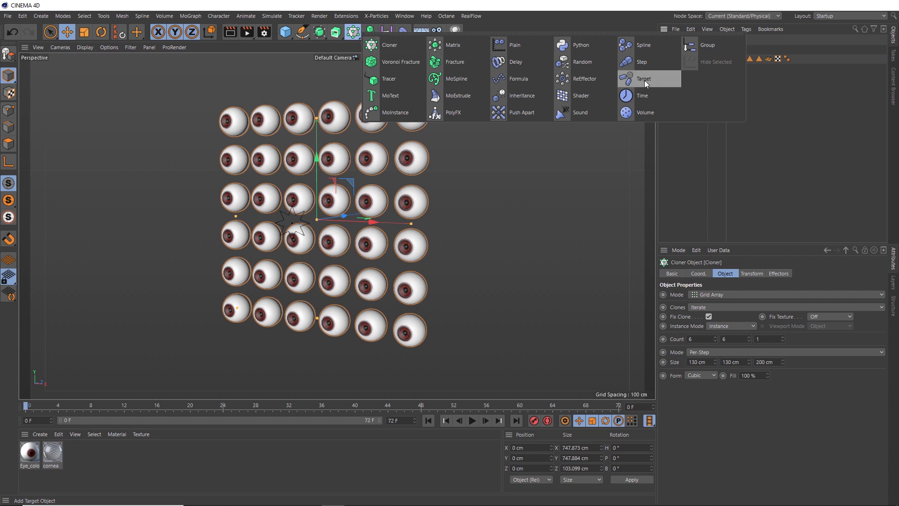
Step: Add a Target effector from the Effector menu to the eyeball Cloner
{"action": "left_click", "coordinate": [644, 78]}
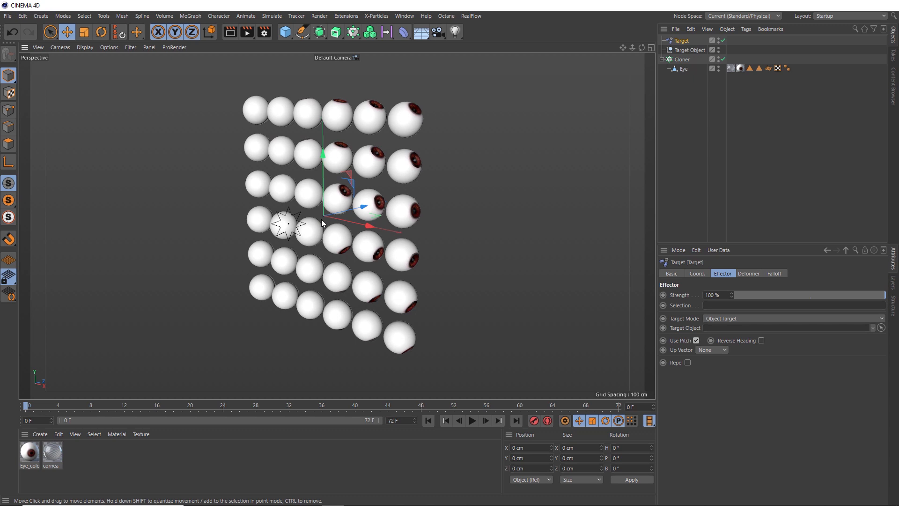
{"action": "mouse_move", "coordinate": [329, 209]}
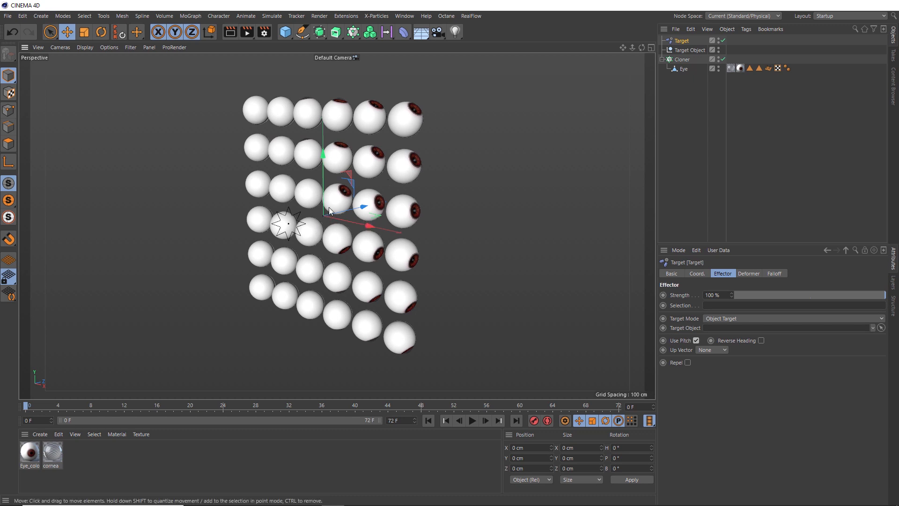
{"action": "mouse_move", "coordinate": [325, 223]}
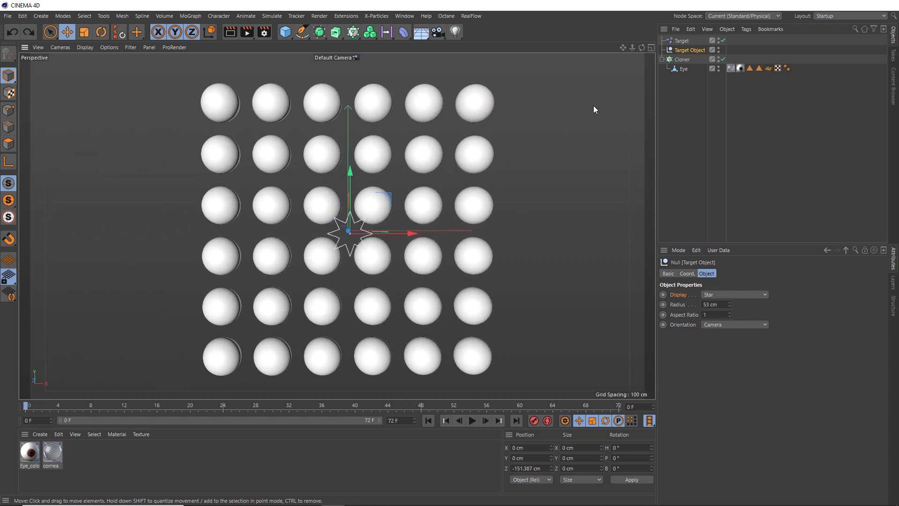
Step: Point the Target effector at the star Target Object null with Up Vector set to Object
{"action": "left_click", "coordinate": [681, 40]}
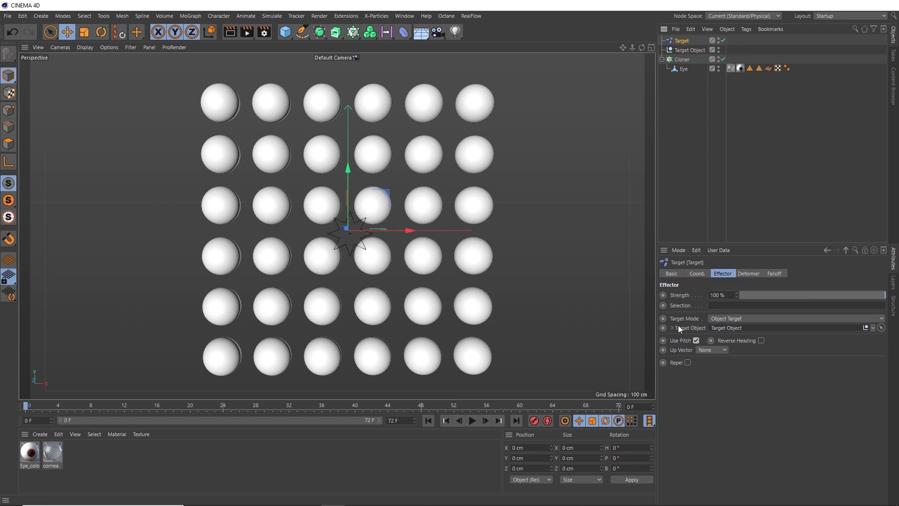
{"action": "mouse_move", "coordinate": [685, 355]}
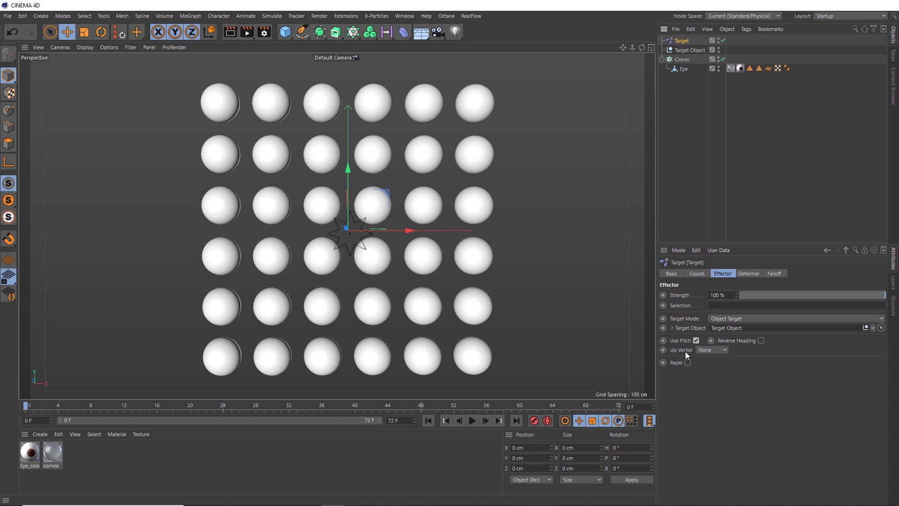
{"action": "mouse_move", "coordinate": [718, 356]}
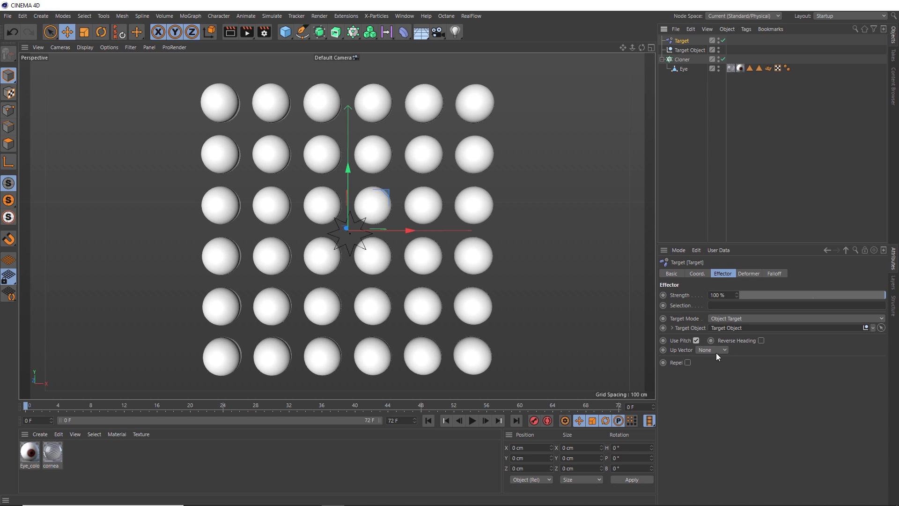
{"action": "left_click", "coordinate": [724, 349]}
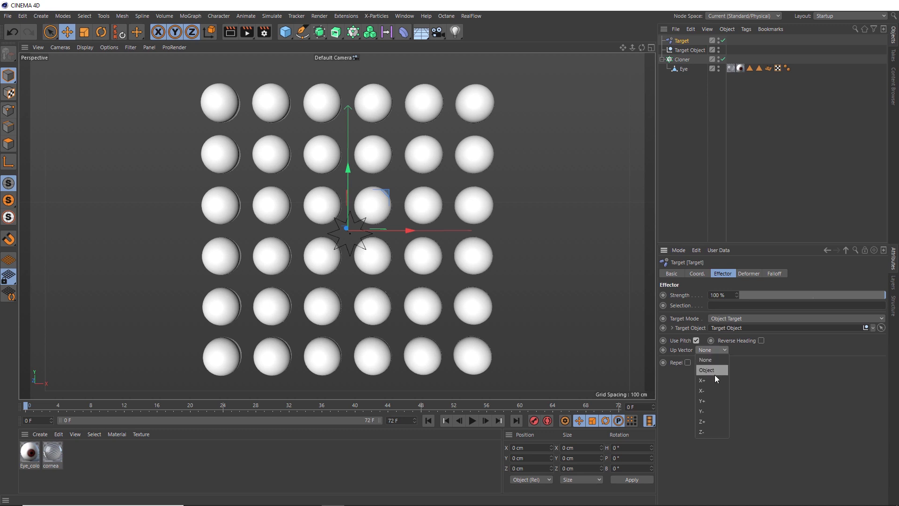
{"action": "mouse_move", "coordinate": [710, 421]}
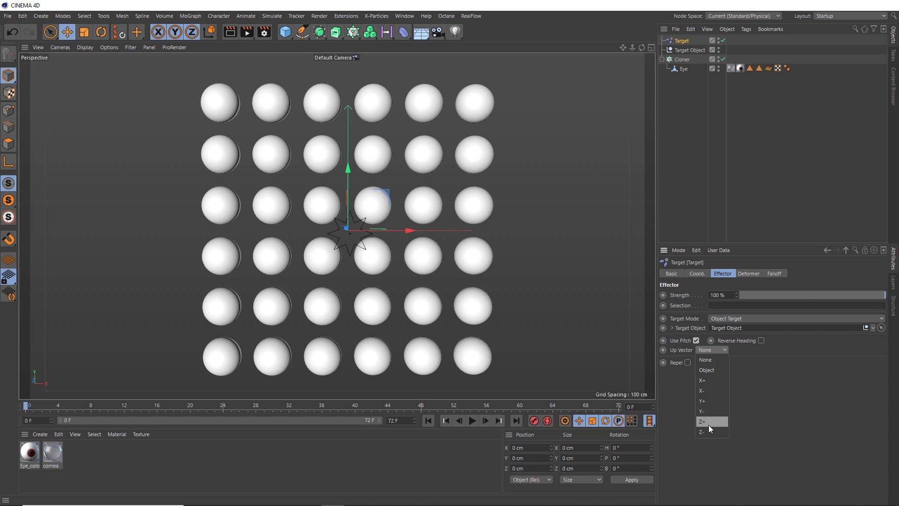
{"action": "mouse_move", "coordinate": [710, 380]}
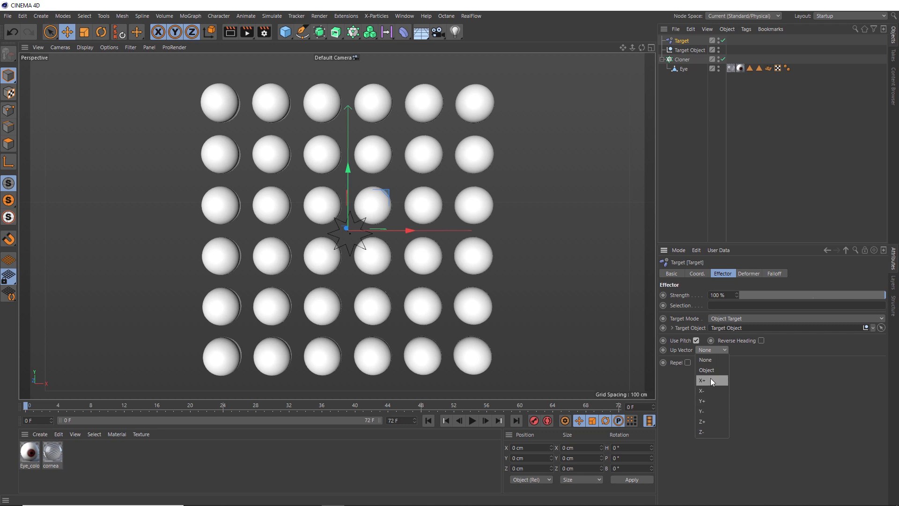
{"action": "mouse_move", "coordinate": [711, 370]}
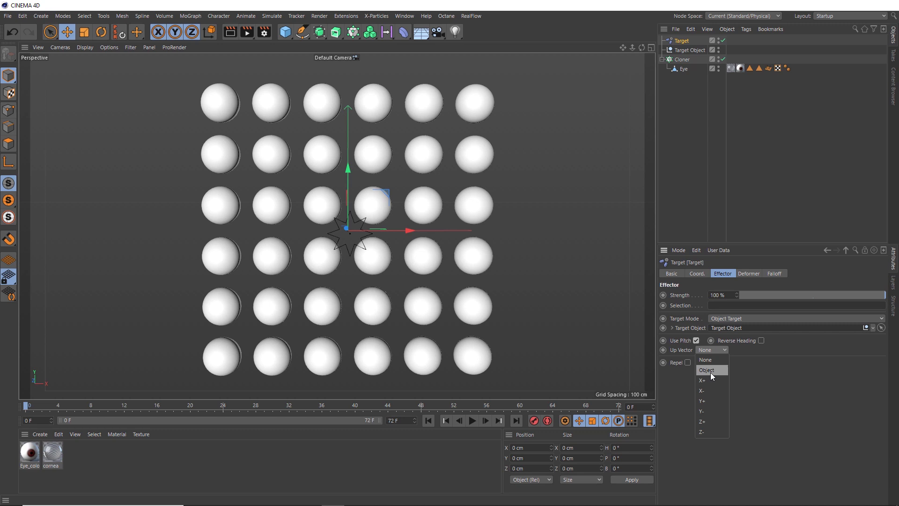
{"action": "mouse_move", "coordinate": [714, 377]}
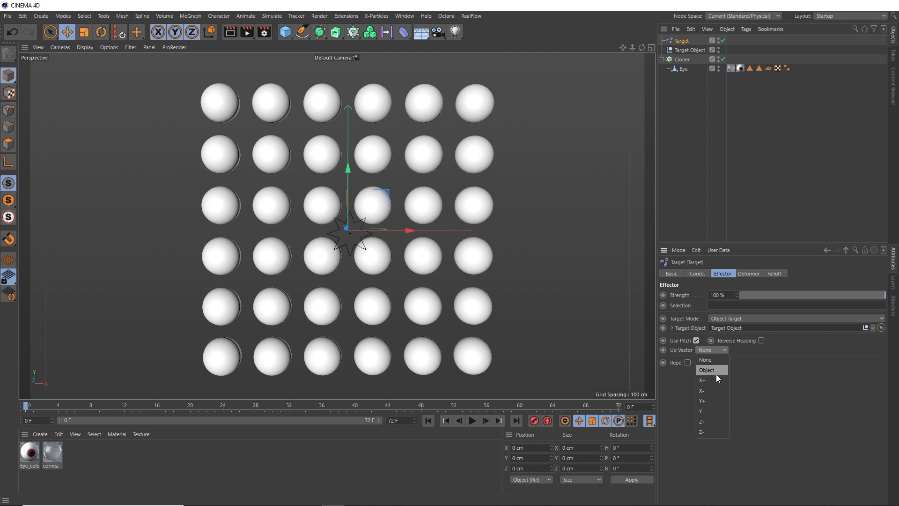
{"action": "left_click", "coordinate": [706, 370]}
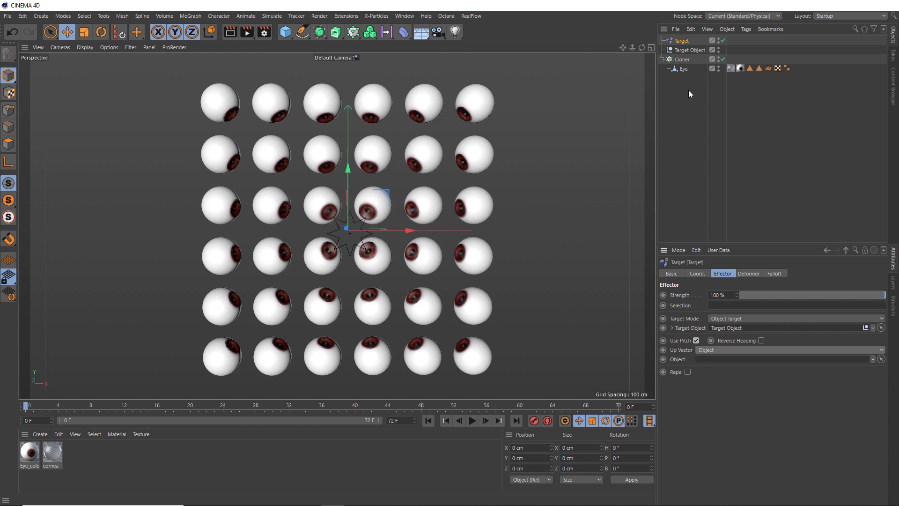
{"action": "left_click", "coordinate": [690, 49]}
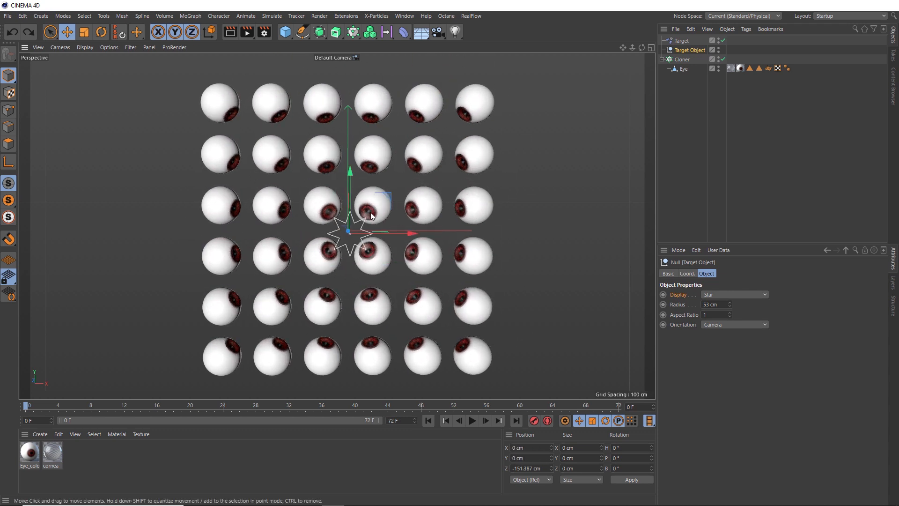
{"action": "mouse_move", "coordinate": [383, 198]}
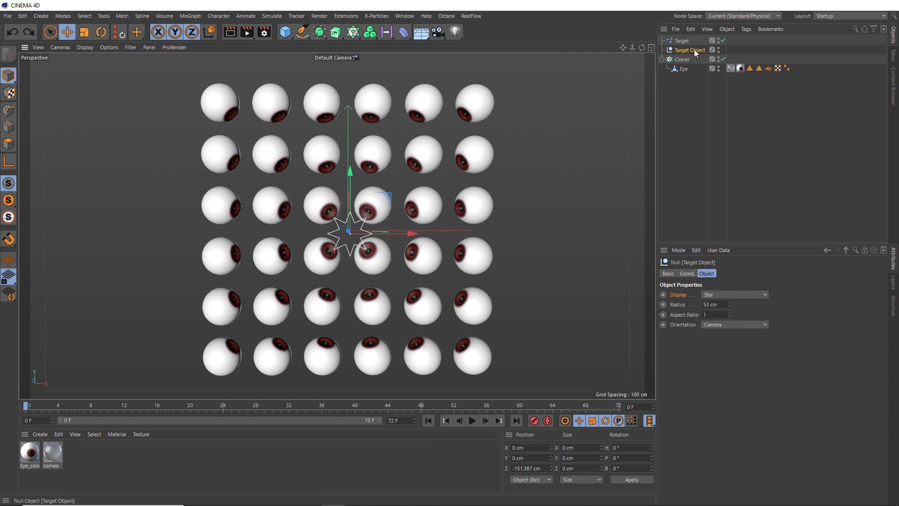
Step: Give the star null a Vibrate tag with position vibration enabled (500 cm X/Y, frequency 2)
{"action": "right_click", "coordinate": [690, 50]}
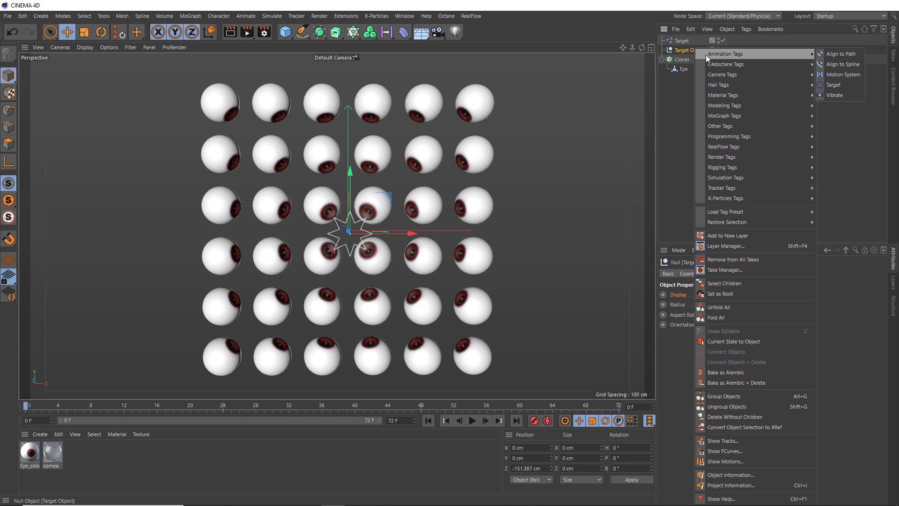
{"action": "mouse_move", "coordinate": [839, 53]}
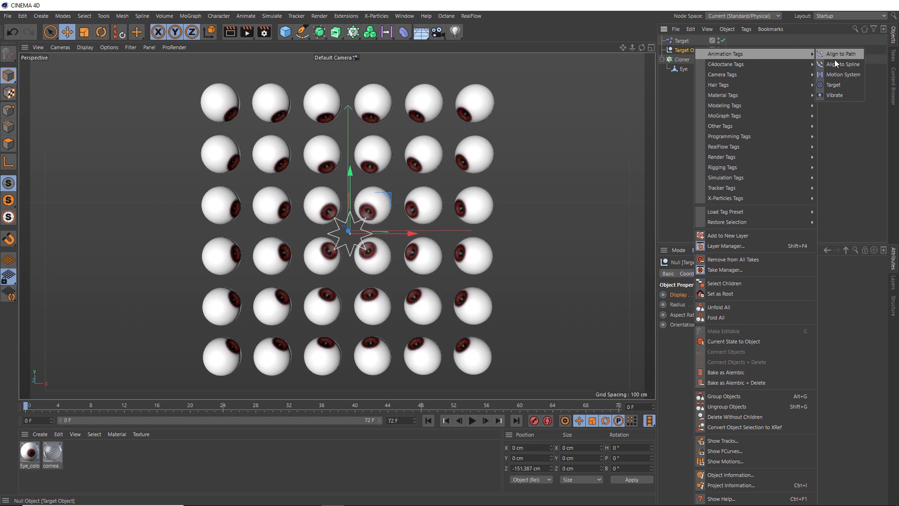
{"action": "mouse_move", "coordinate": [835, 95]}
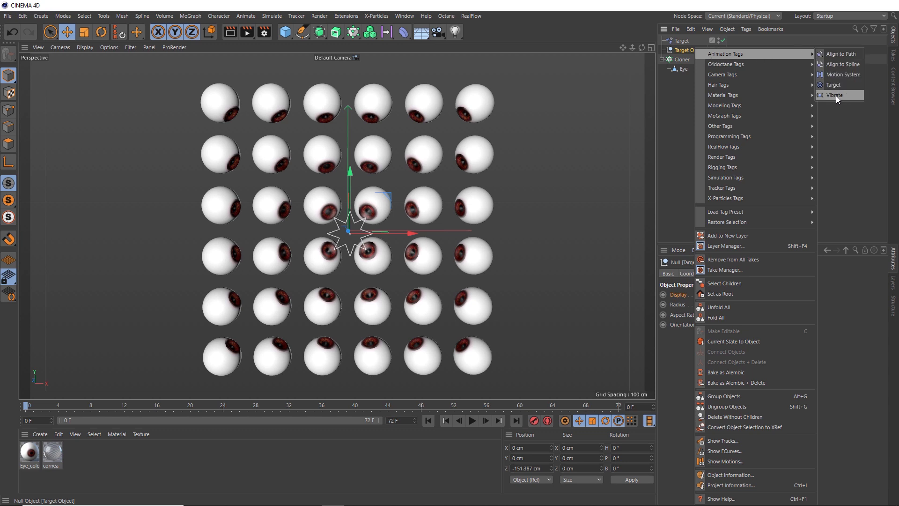
{"action": "left_click", "coordinate": [834, 94]}
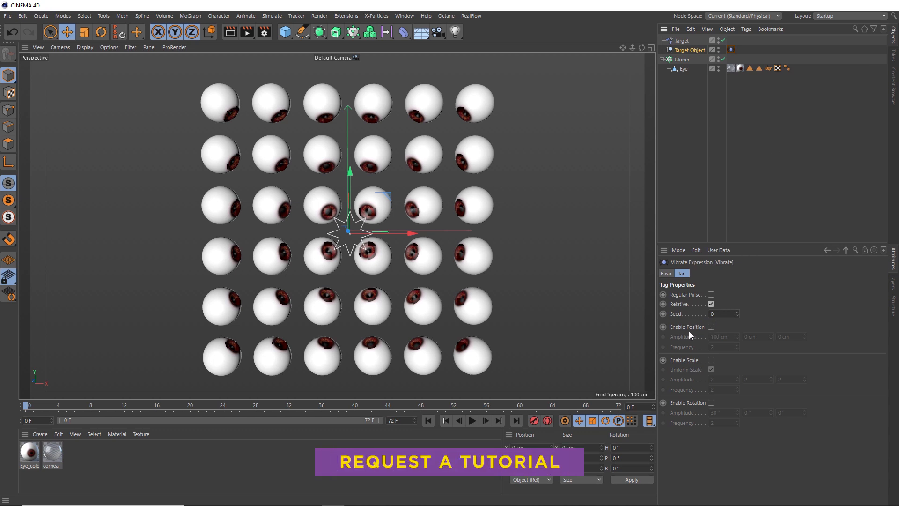
{"action": "left_click", "coordinate": [712, 327]}
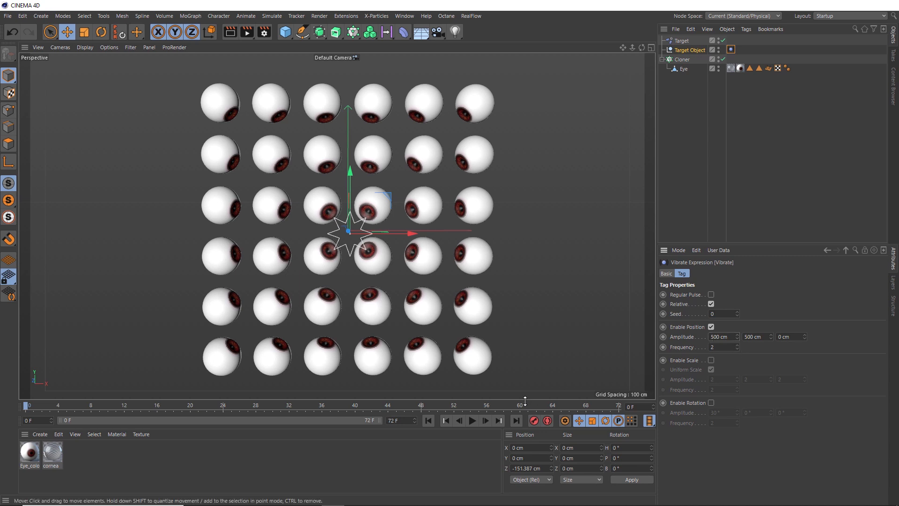
Step: Play the animation to watch the eyes follow the shaking star, then rewind to frame 0
{"action": "left_click", "coordinate": [472, 421]}
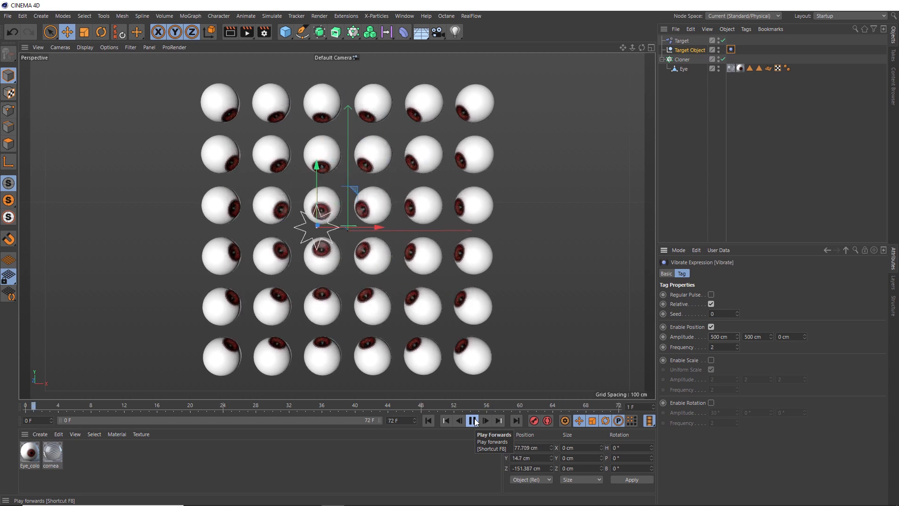
{"action": "left_click", "coordinate": [471, 421]}
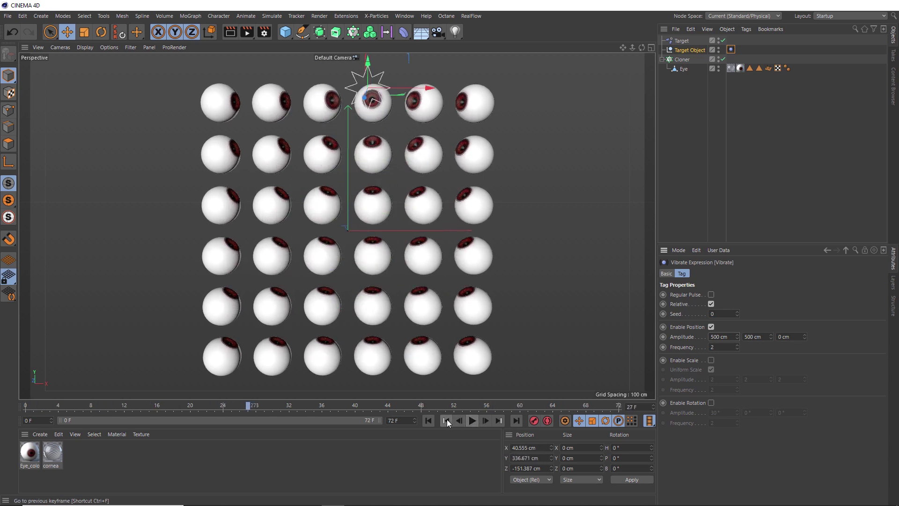
{"action": "left_click", "coordinate": [428, 420]}
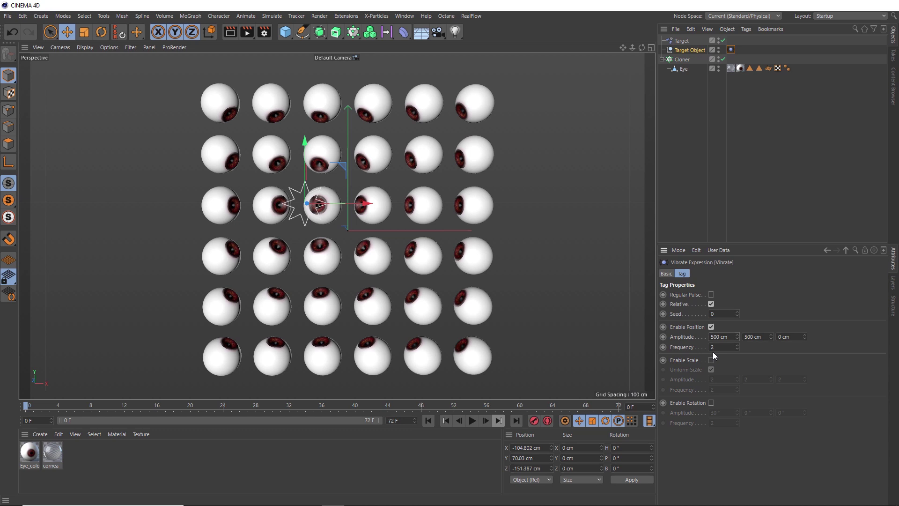
{"action": "left_click", "coordinate": [722, 347]}
{"action": "type", "text": "1"}
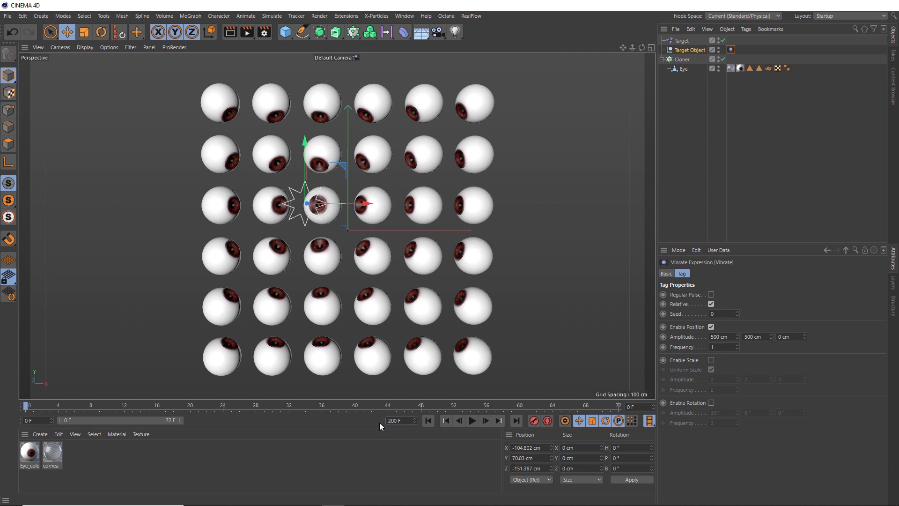
{"action": "mouse_move", "coordinate": [350, 423]}
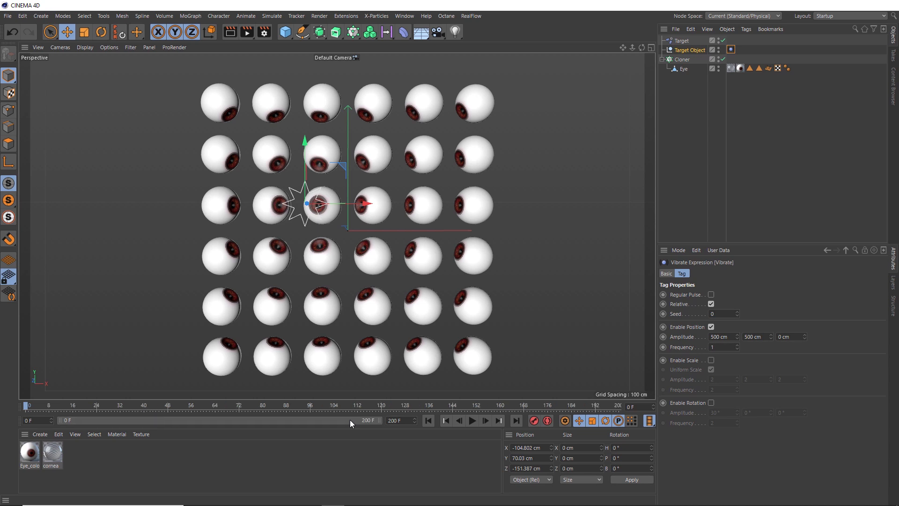
Step: Play back the 200-frame vibrating-star preview several times, then rewind to frame 0
{"action": "left_click", "coordinate": [471, 421]}
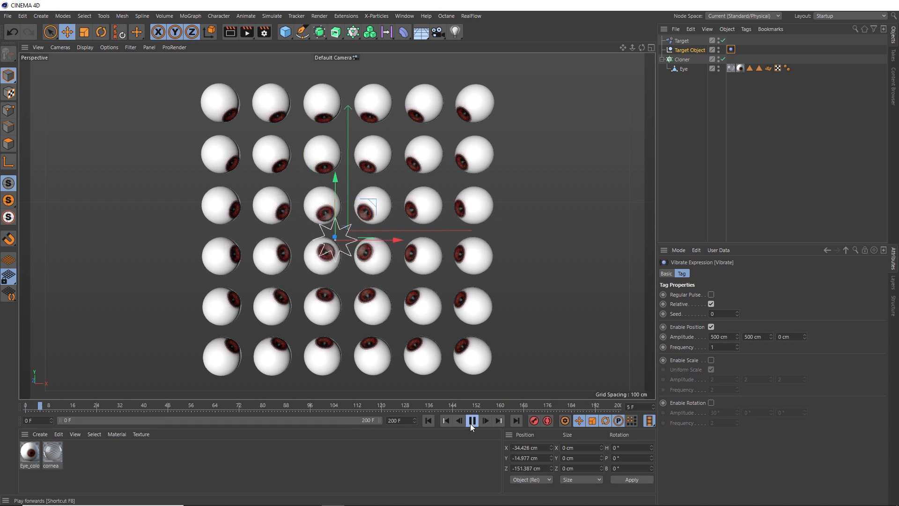
{"action": "left_click", "coordinate": [471, 420]}
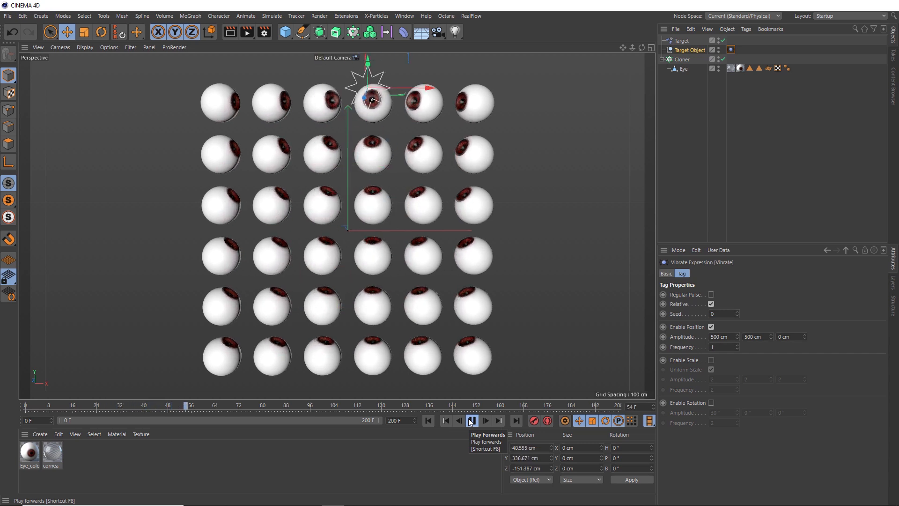
{"action": "left_click", "coordinate": [470, 420]}
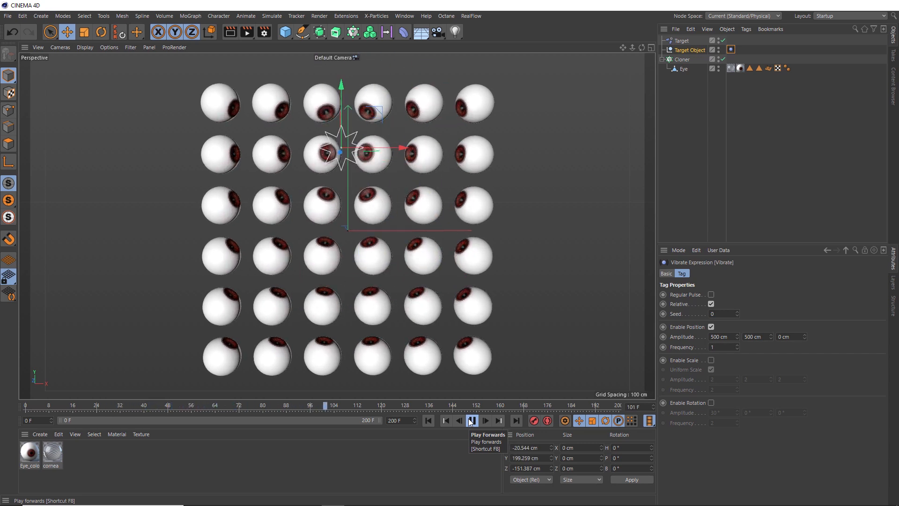
{"action": "left_click", "coordinate": [471, 421]}
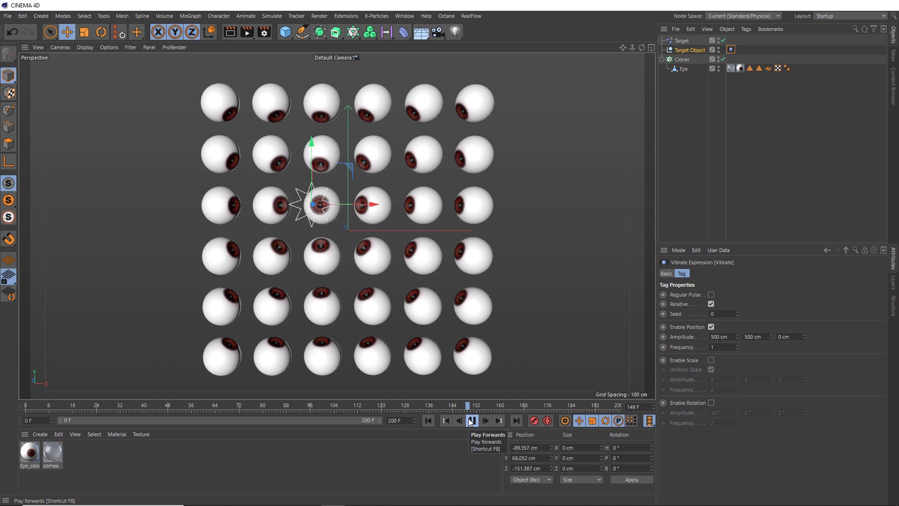
{"action": "left_click", "coordinate": [470, 421]}
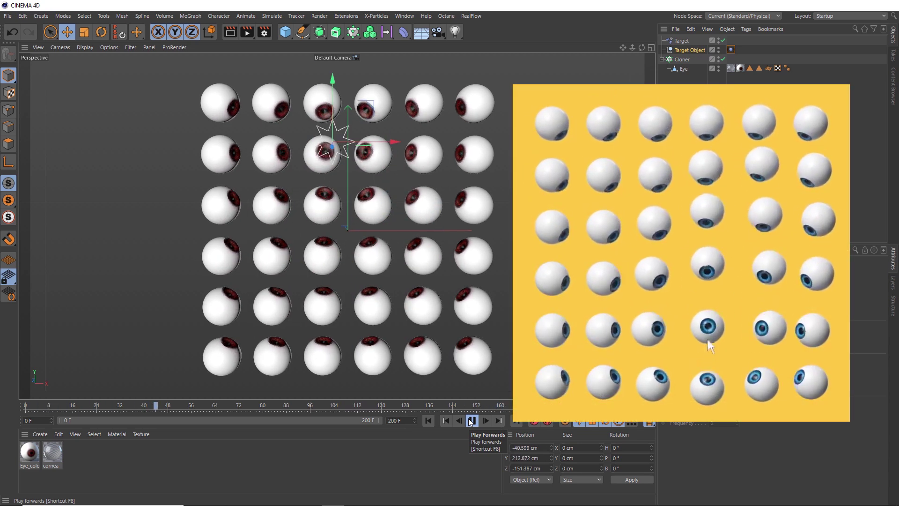
{"action": "left_click", "coordinate": [470, 421]}
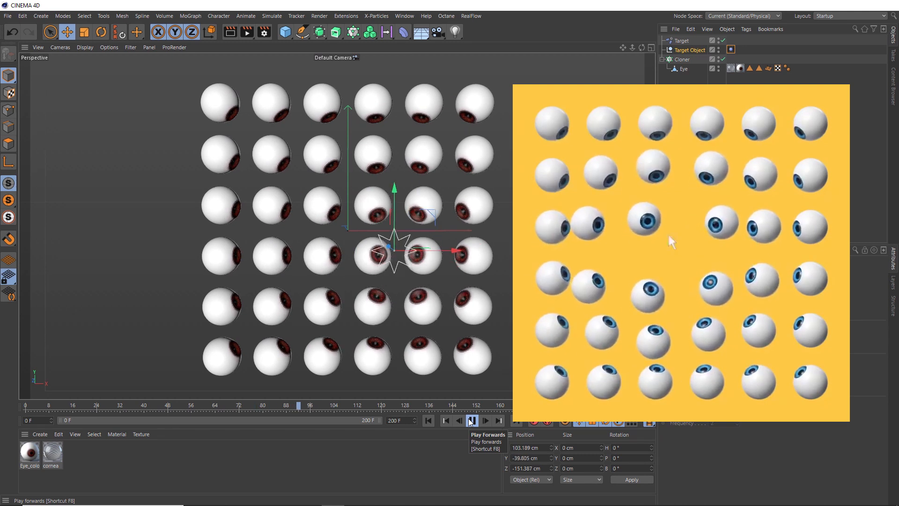
{"action": "left_click", "coordinate": [471, 421]}
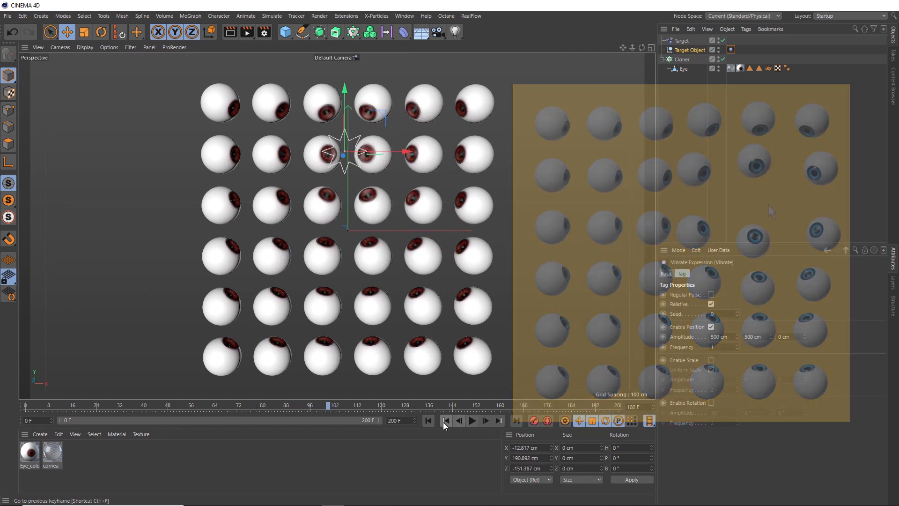
{"action": "left_click", "coordinate": [428, 420]}
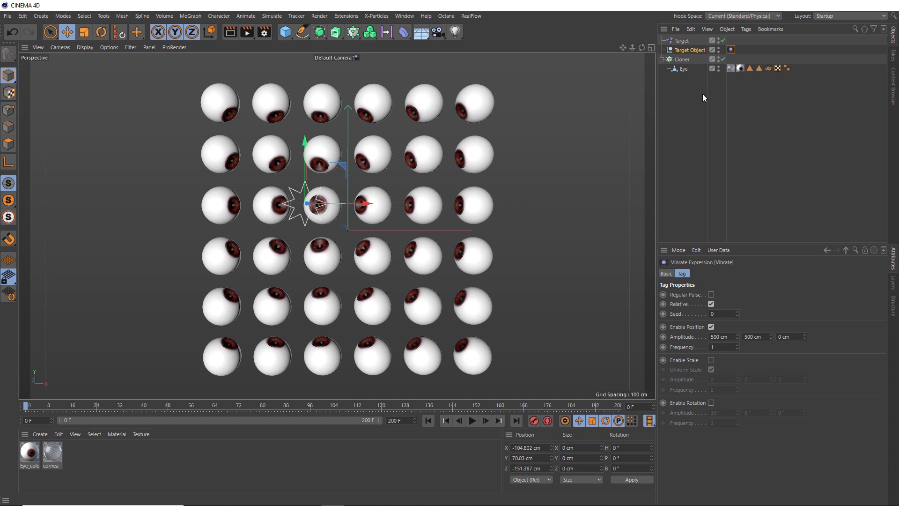
{"action": "left_click", "coordinate": [680, 40]}
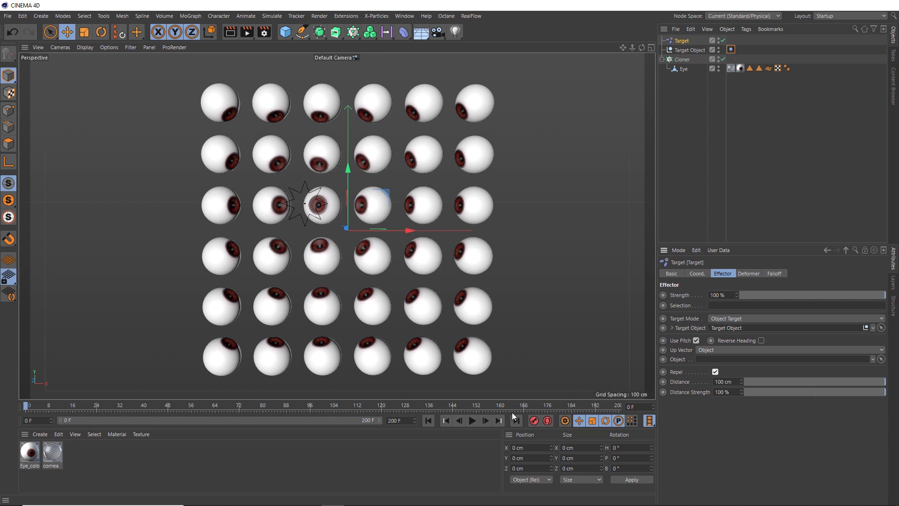
Step: Play the animation to test the 230 cm Repel shoving eyes aside, then return to frame 0
{"action": "left_click", "coordinate": [471, 421]}
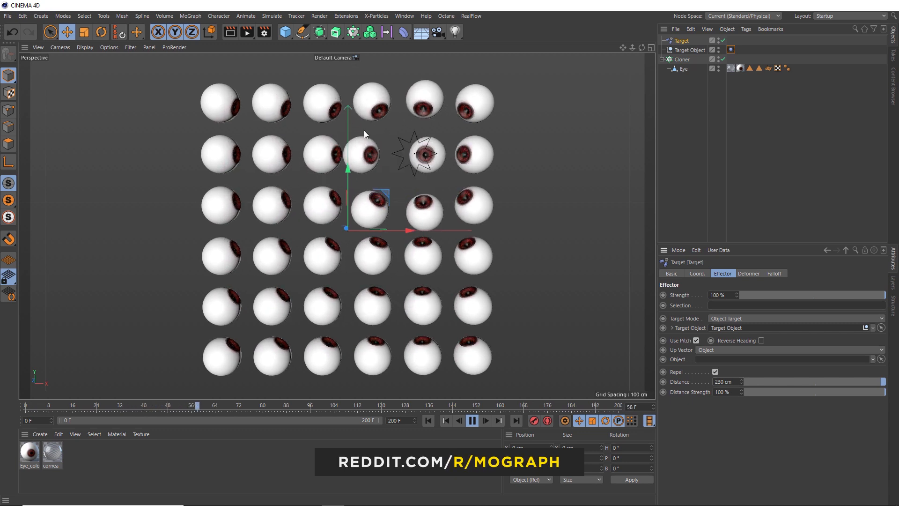
{"action": "left_click", "coordinate": [472, 421]}
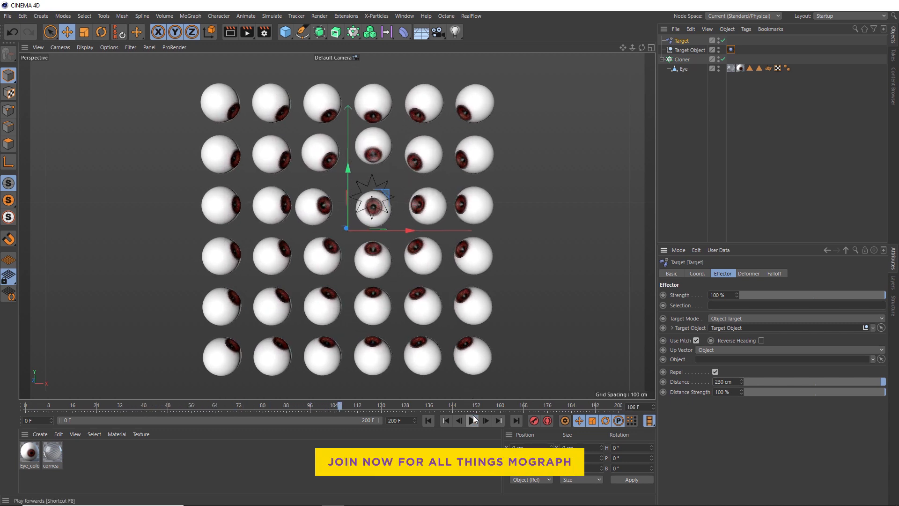
{"action": "left_click", "coordinate": [471, 421]}
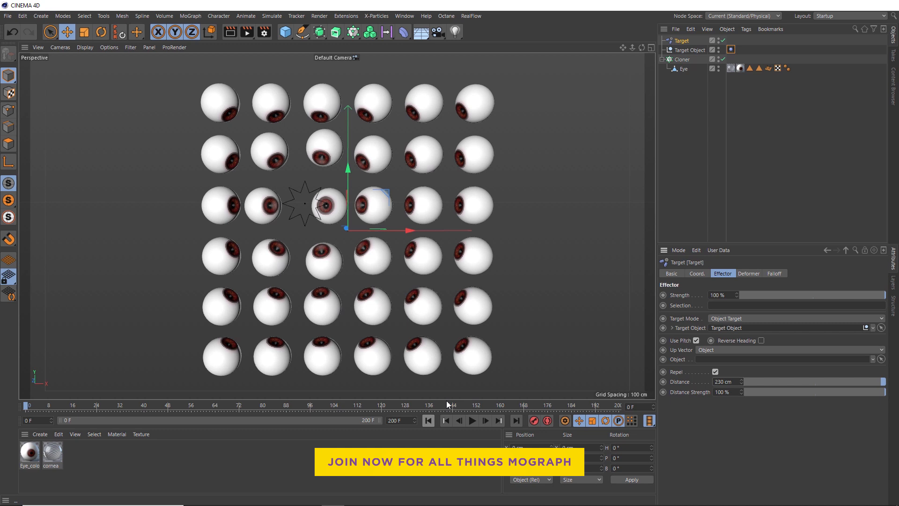
Step: Attach a Delay effector to the Cloner at 65% strength in Spring mode
{"action": "left_click", "coordinate": [683, 59]}
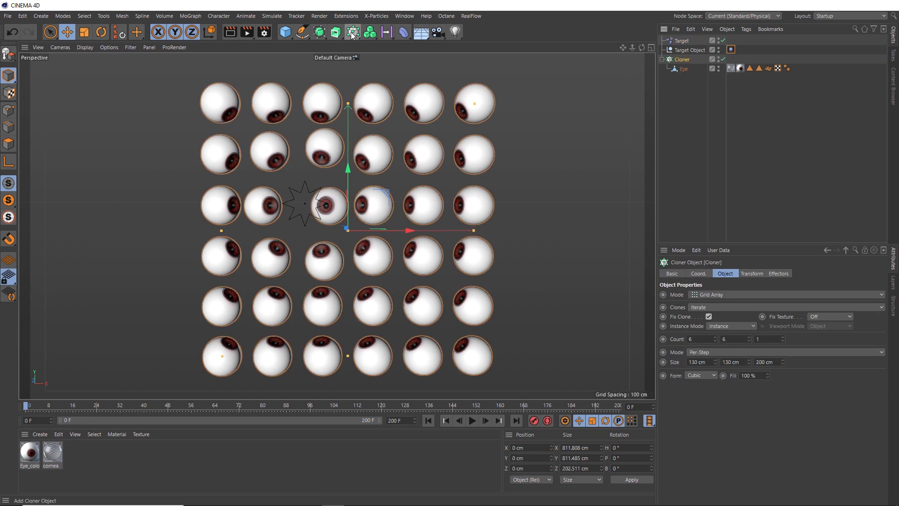
{"action": "left_click", "coordinate": [353, 32]}
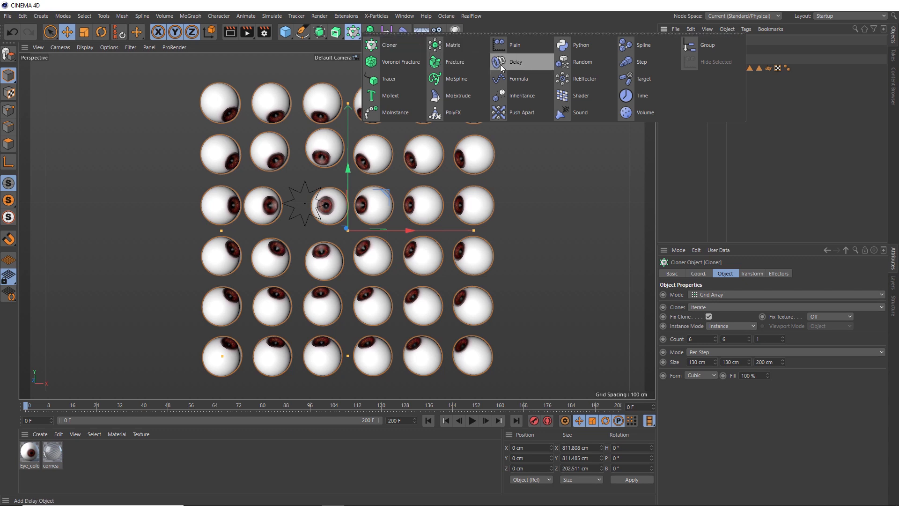
{"action": "left_click", "coordinate": [515, 61]}
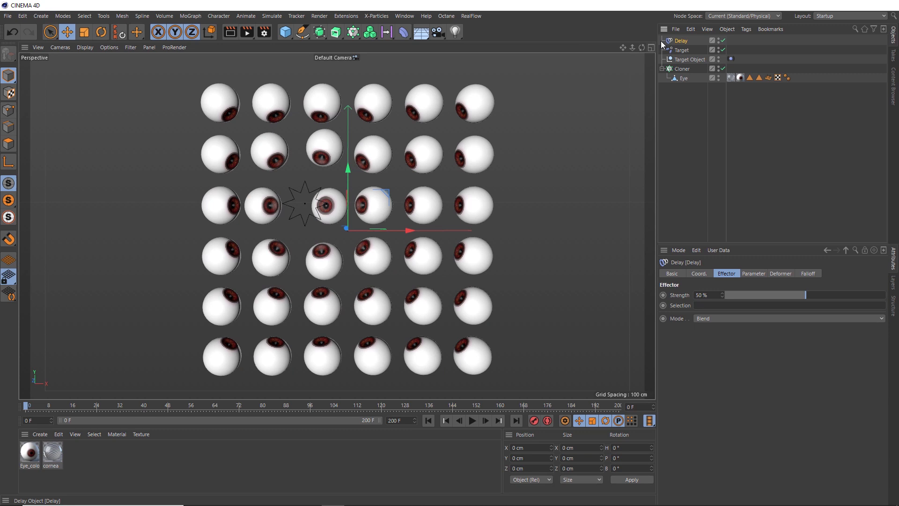
{"action": "mouse_move", "coordinate": [674, 45]}
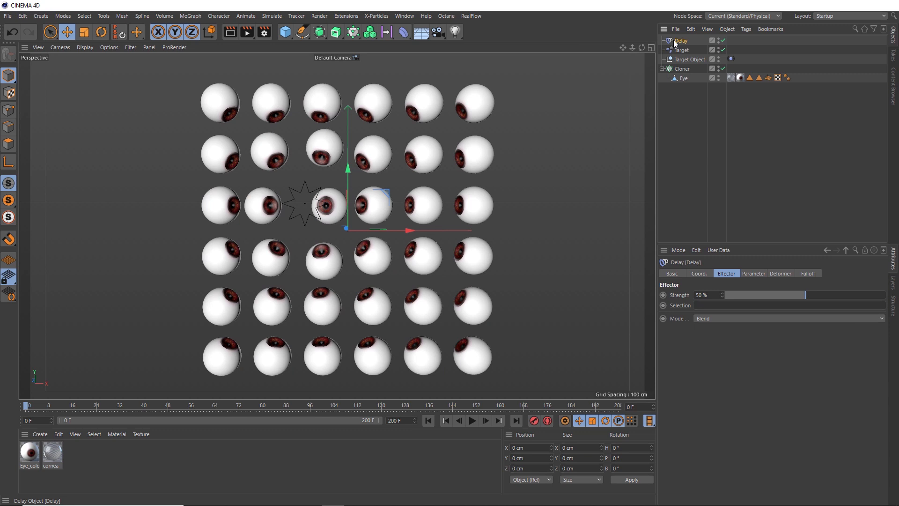
{"action": "mouse_move", "coordinate": [691, 298]}
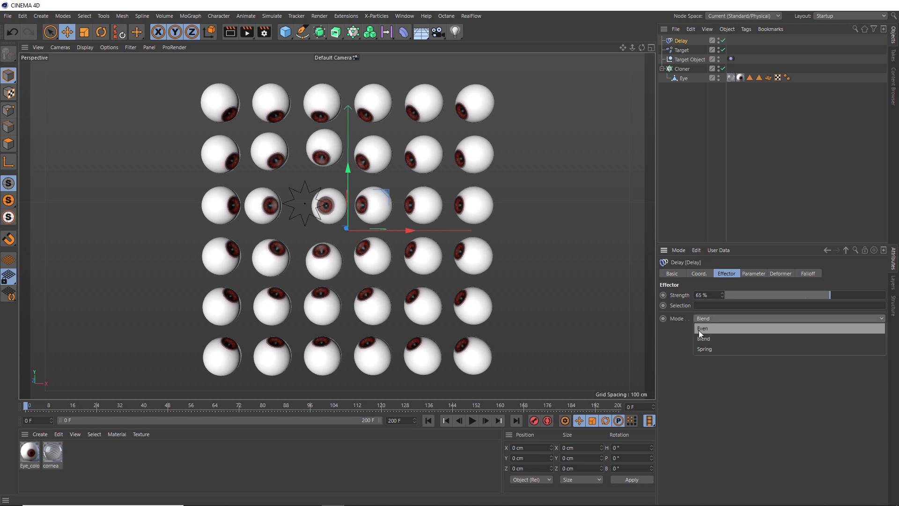
{"action": "left_click", "coordinate": [704, 348]}
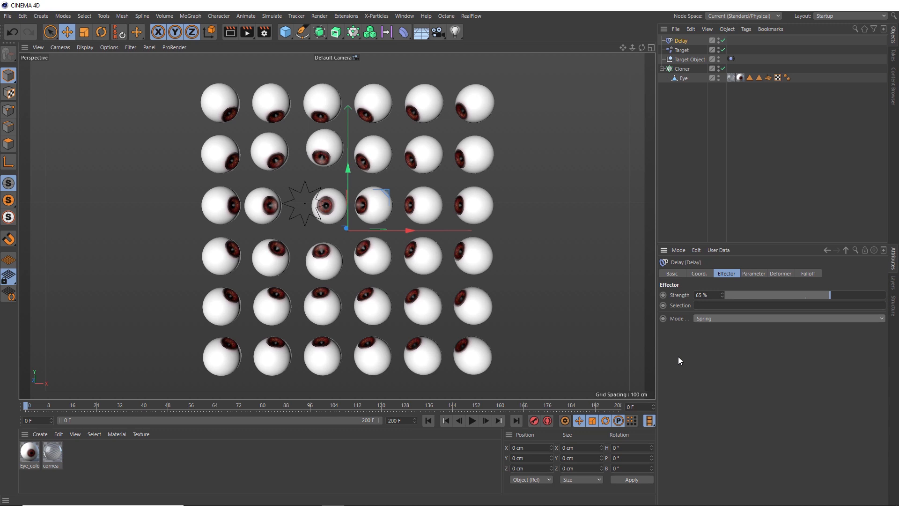
Step: Play the animation to see the eyeballs' springy delayed motion
{"action": "left_click", "coordinate": [472, 421]}
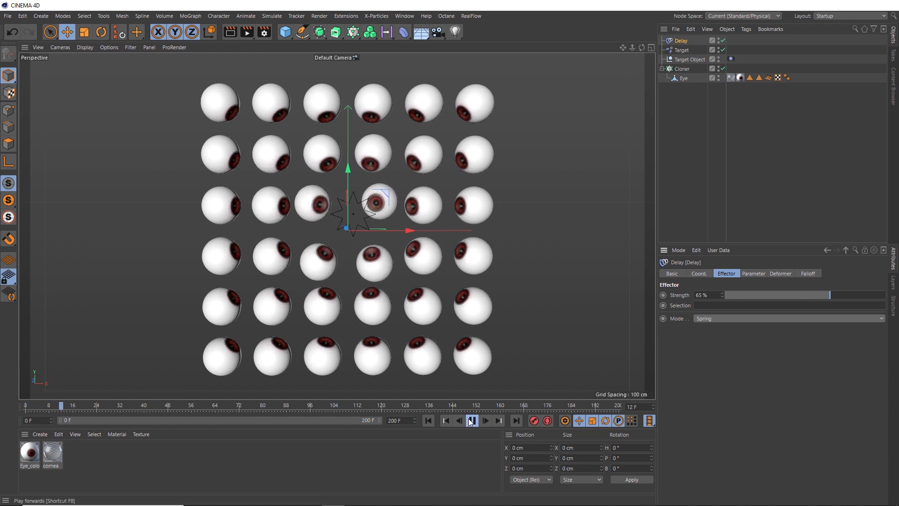
{"action": "left_click", "coordinate": [471, 420]}
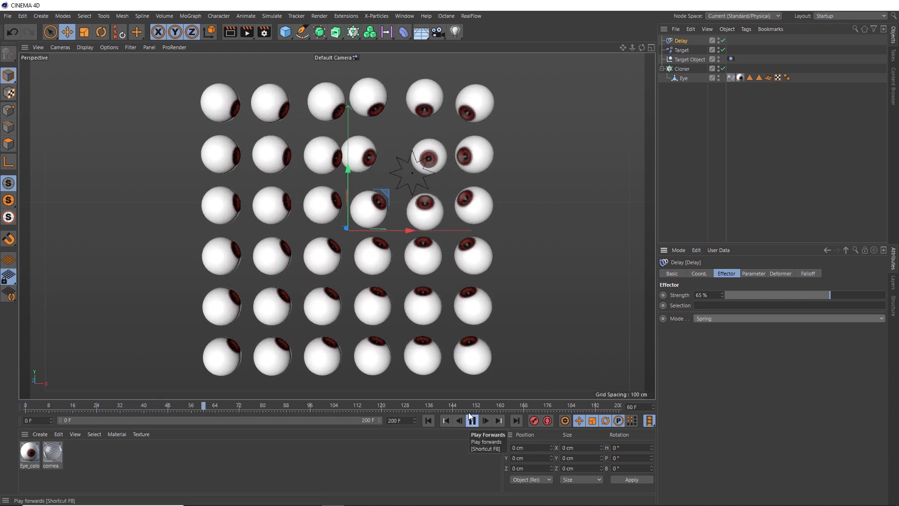
{"action": "left_click", "coordinate": [471, 420]}
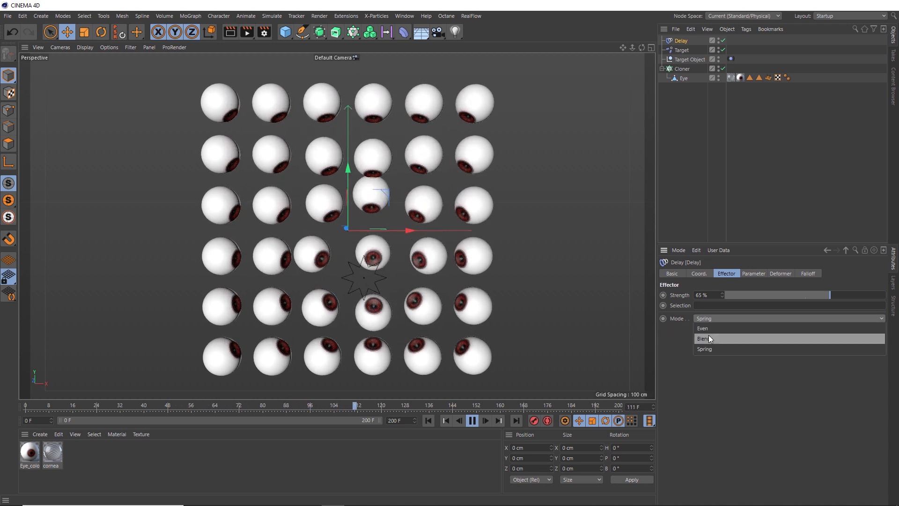
Step: Switch the Delay effector's Mode to Blend while the animation plays
{"action": "left_click", "coordinate": [704, 338]}
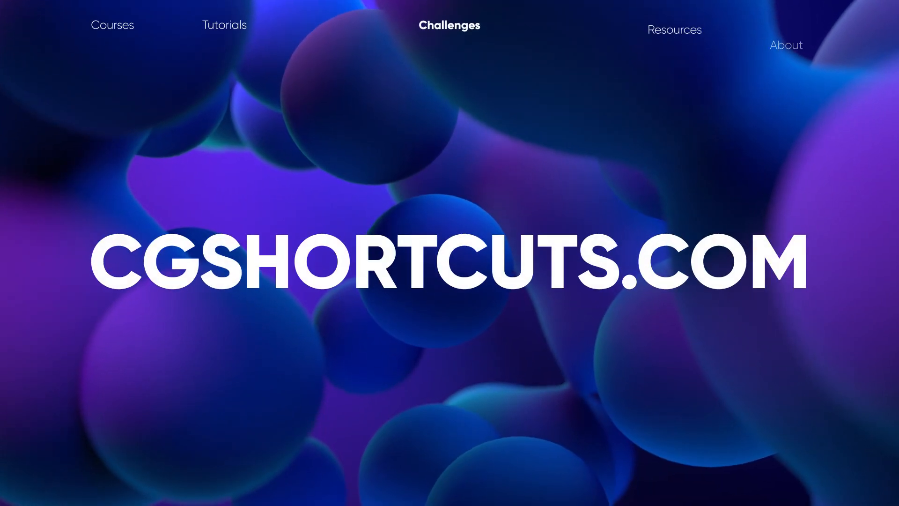
{"action": "scroll", "scroll_direction": "down", "scroll_amount": 3}
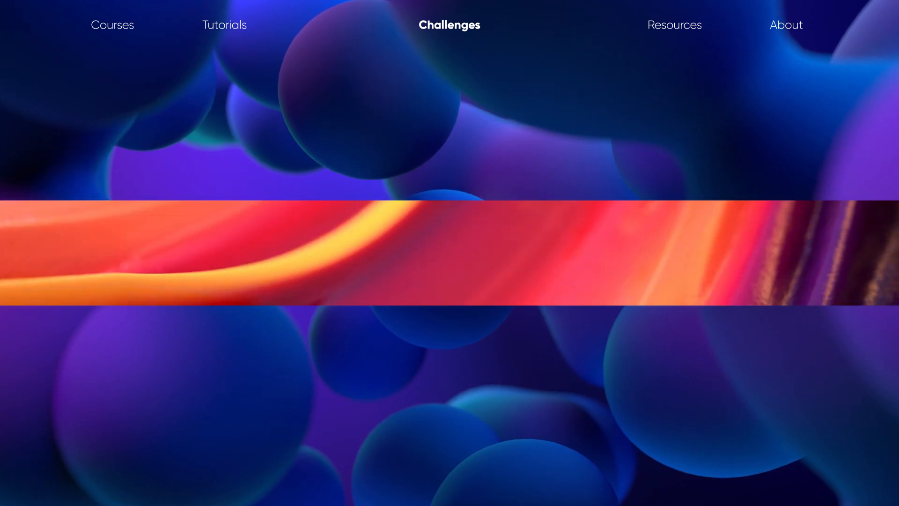